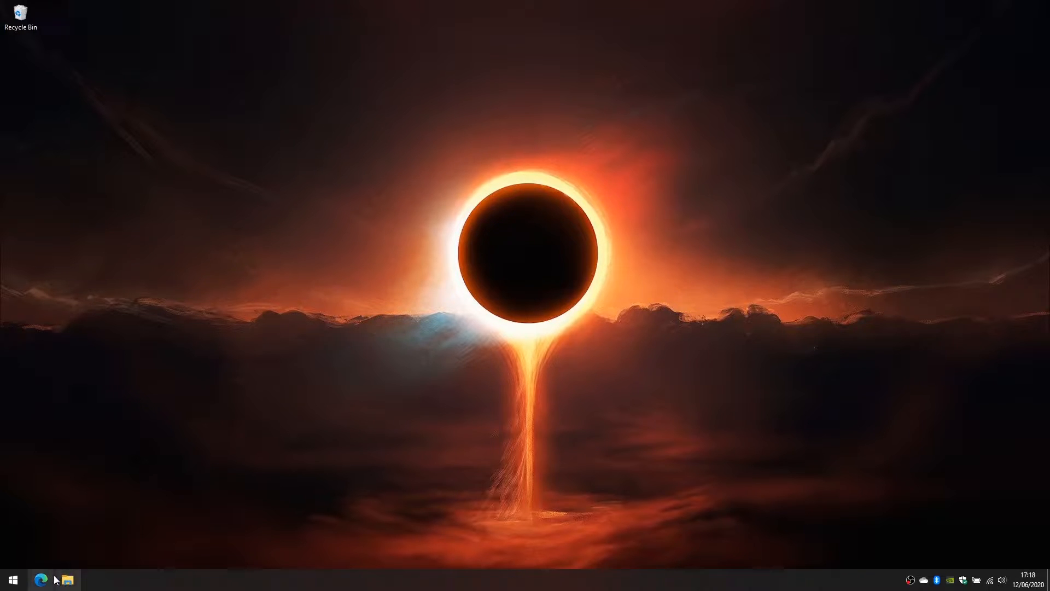
Launch the browser from the taskbar to reach the Hub 3.0 sign-in page at 192.168.0.1.
left_click(41, 580)
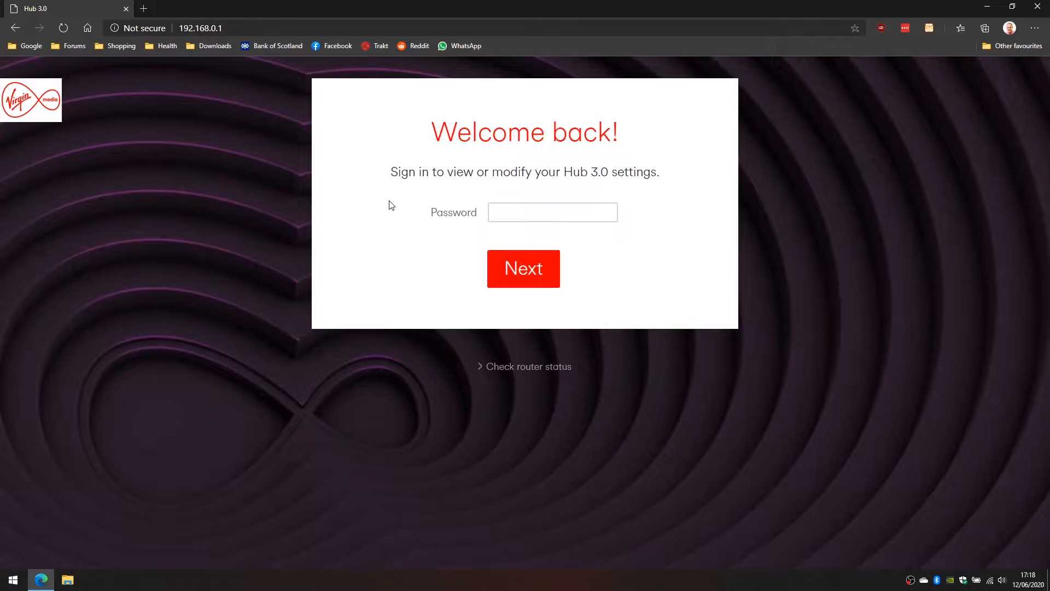
mouse_move(552, 226)
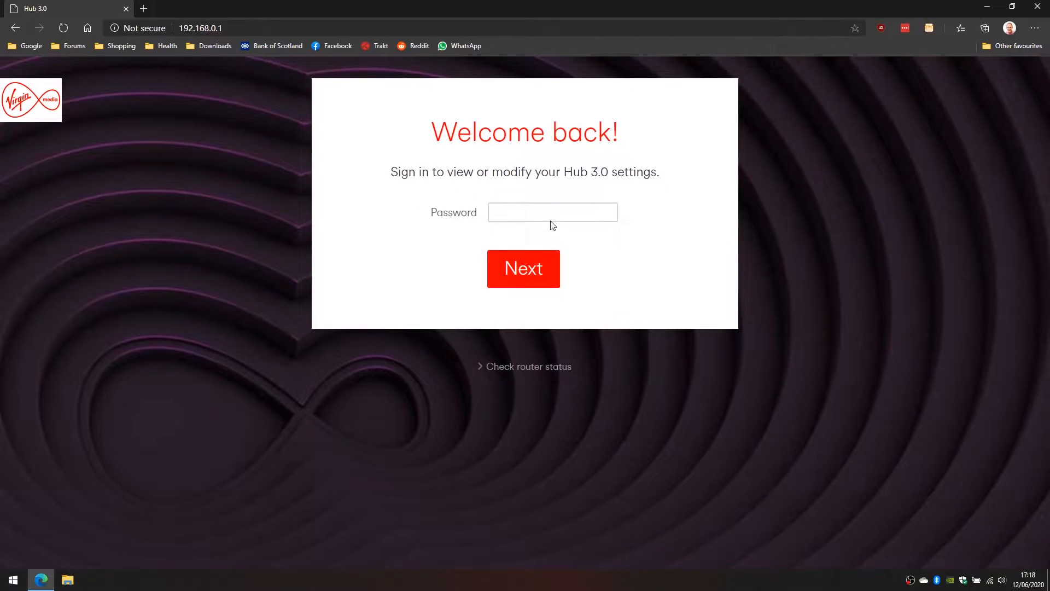
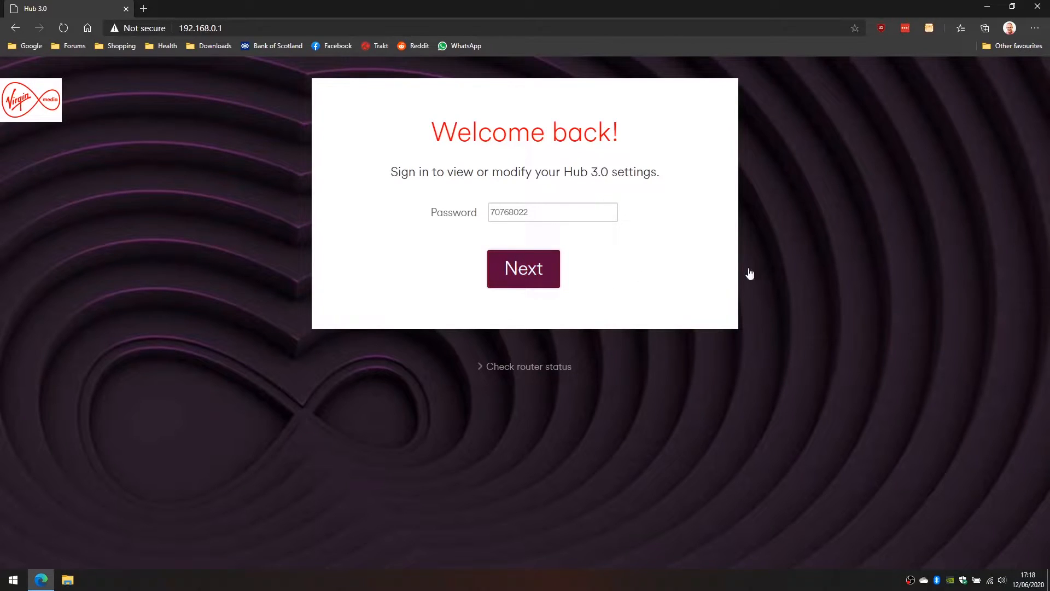
left_click(523, 269)
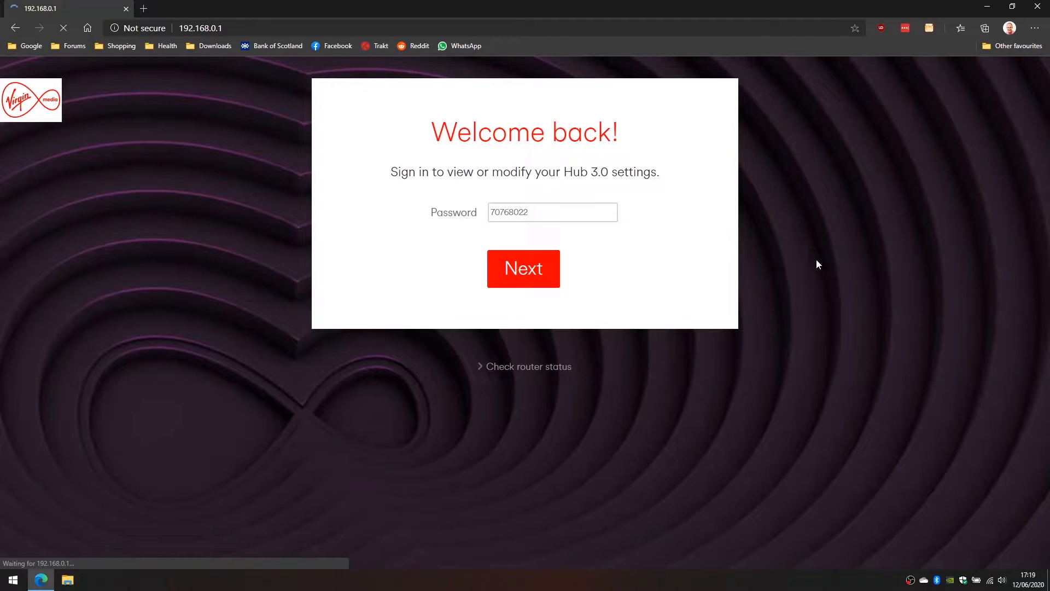
left_click(523, 268)
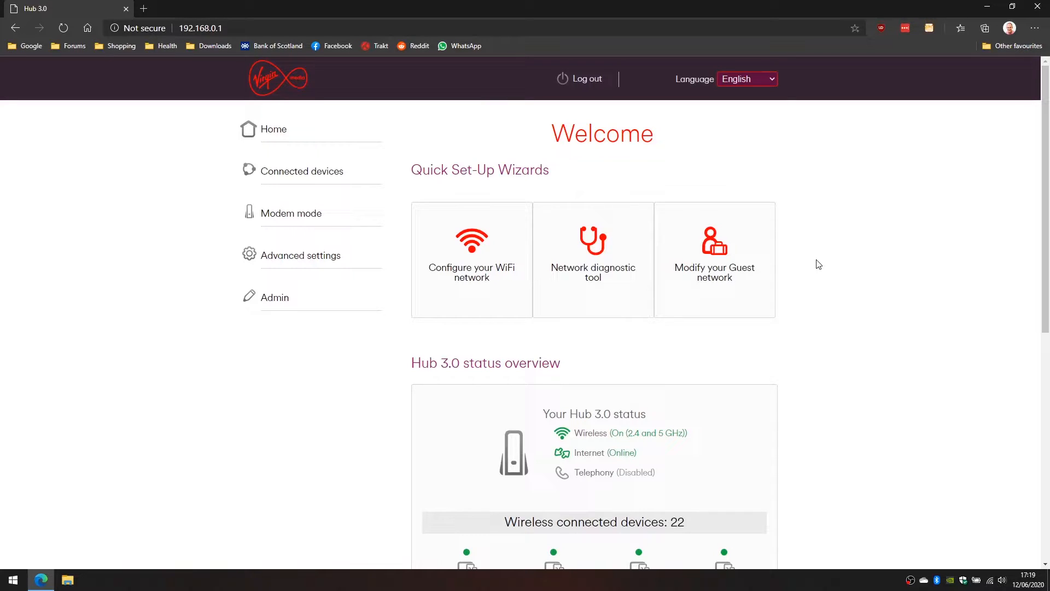
mouse_move(619, 322)
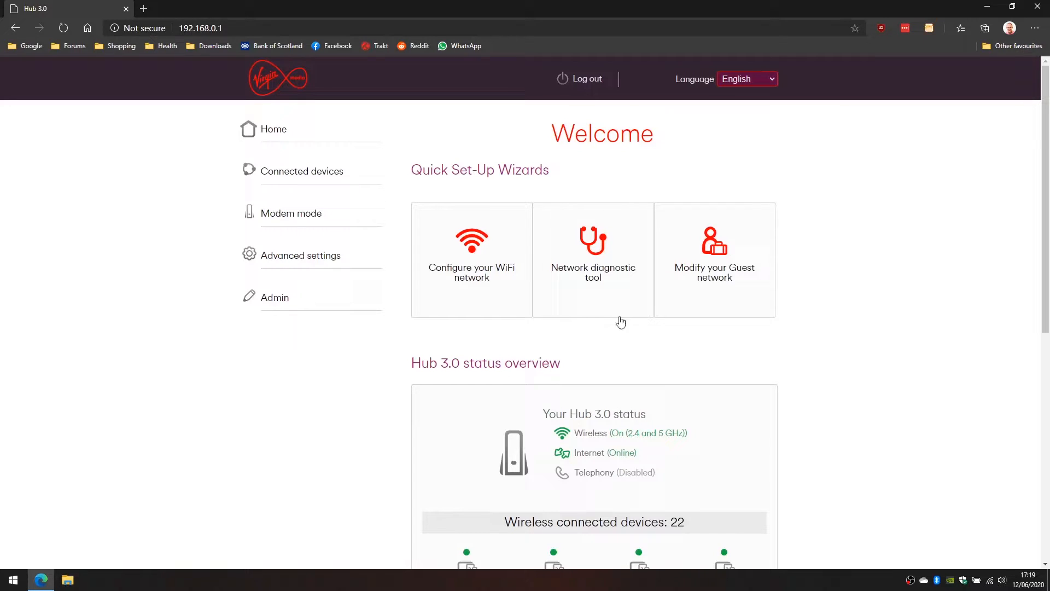
Navigate via Advanced settings and Security to the MAC filtering page.
left_click(301, 255)
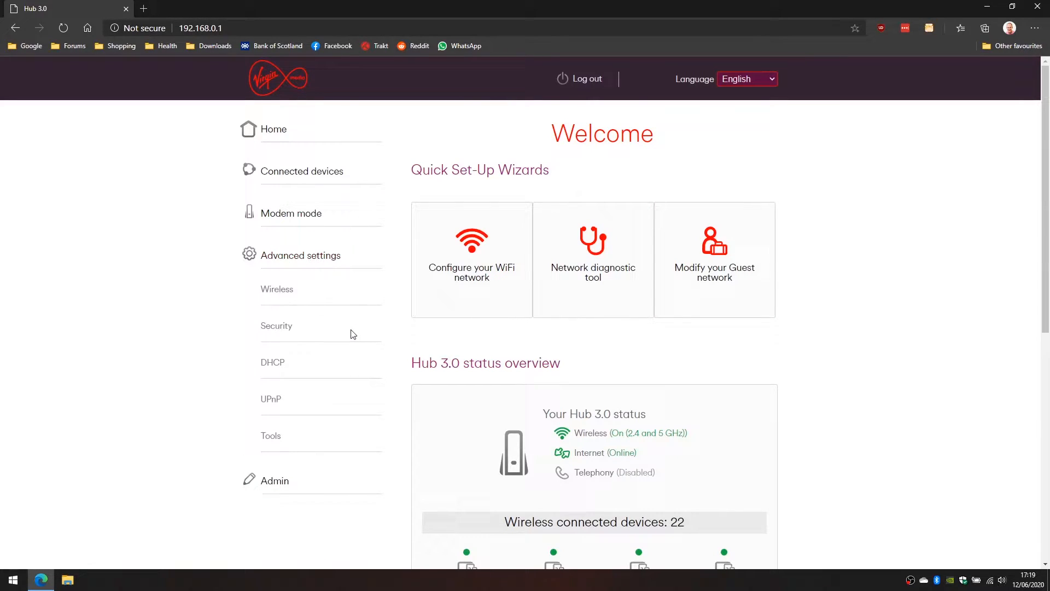
left_click(275, 326)
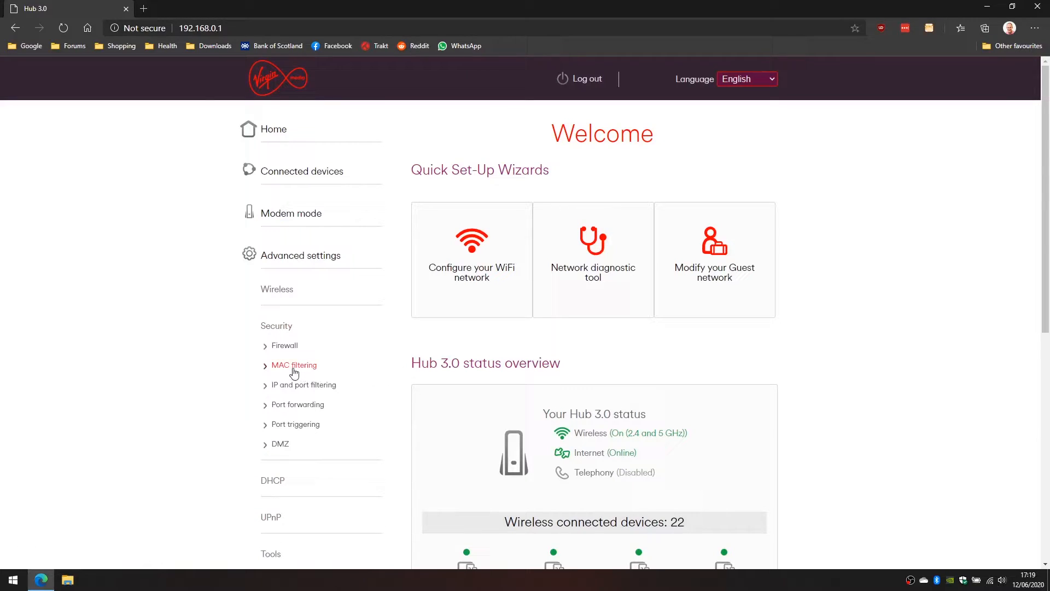
left_click(293, 364)
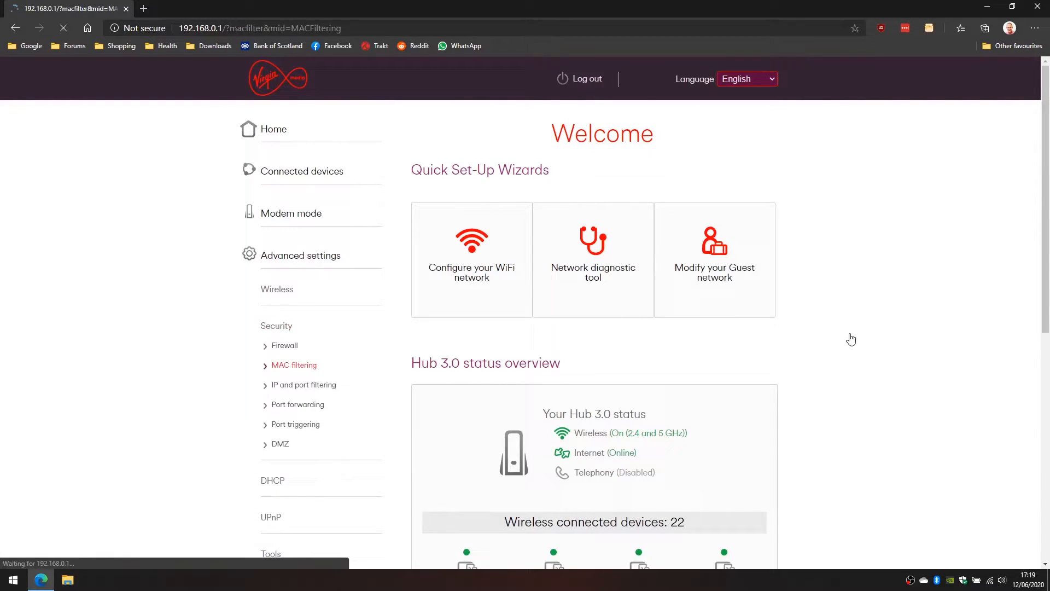
Let the MAC filtering page load with its list of attached devices and MAC addresses.
left_click(293, 364)
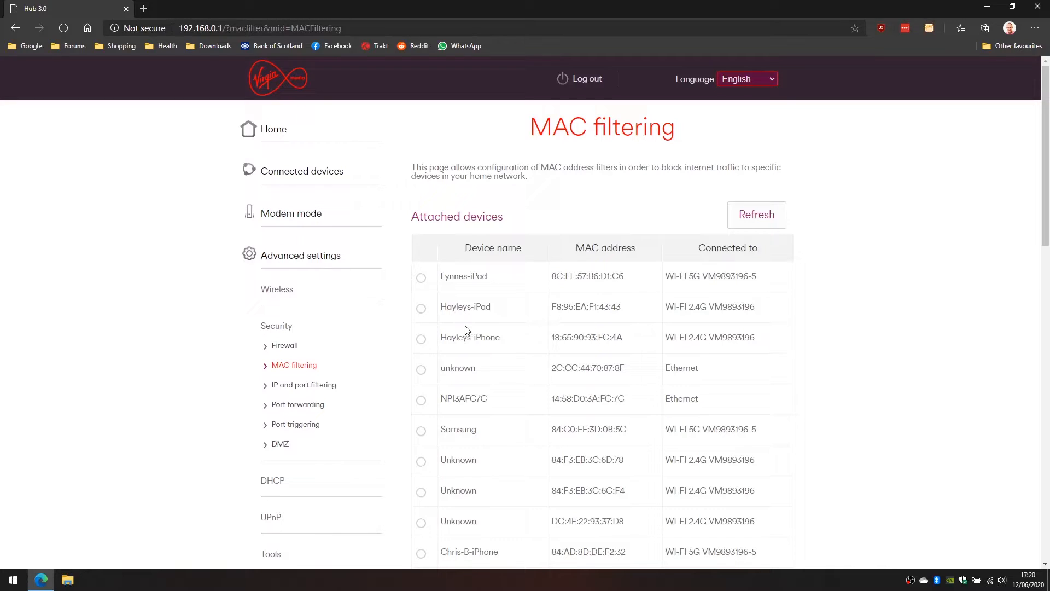
Select Hayleys-iPad from attached devices and add it as an enabled MAC filter rule.
left_click(421, 306)
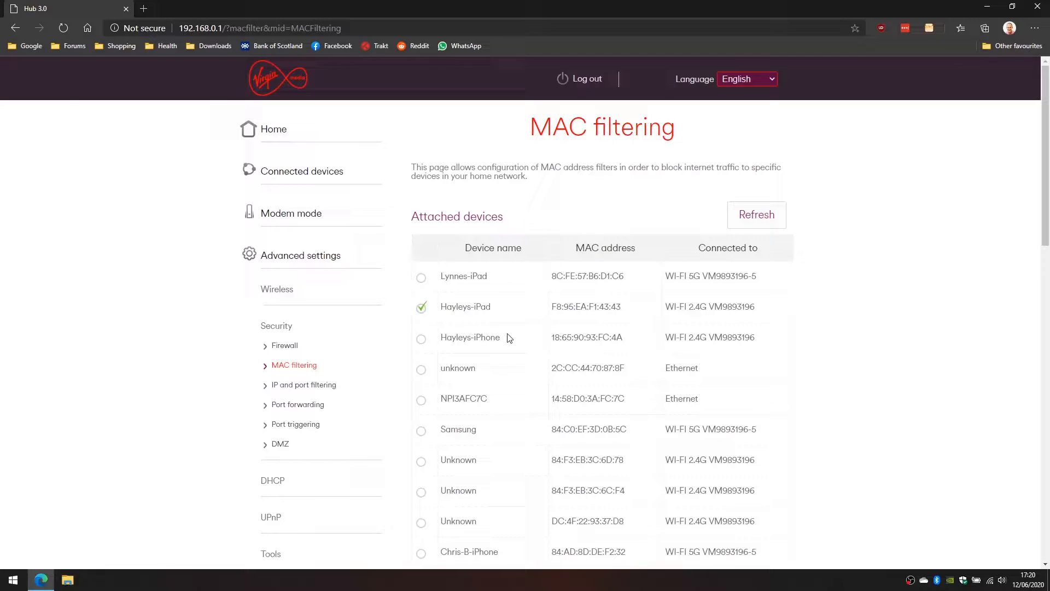
scroll("down", 3)
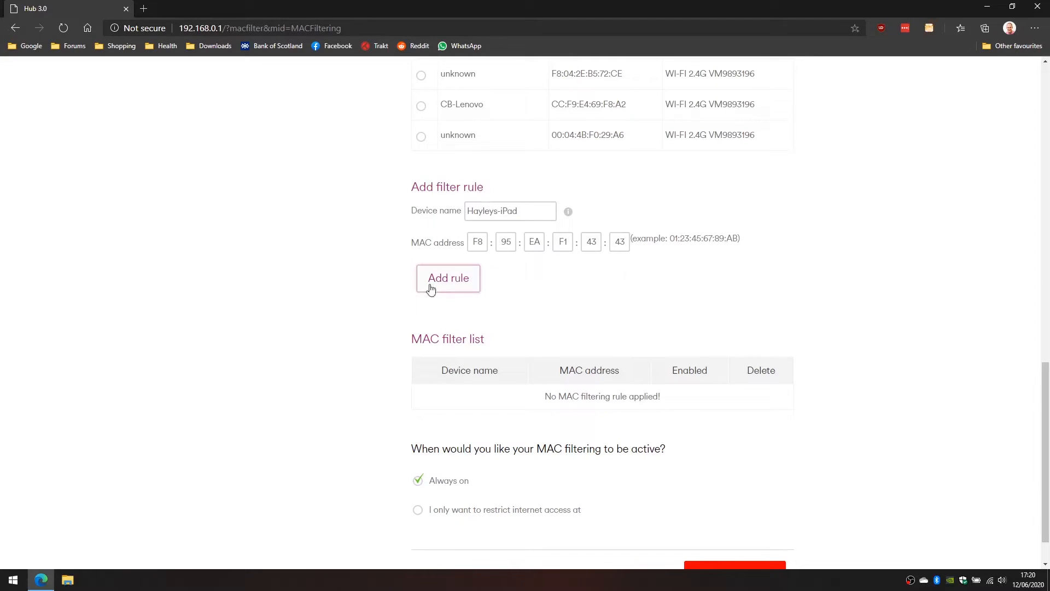
mouse_move(828, 342)
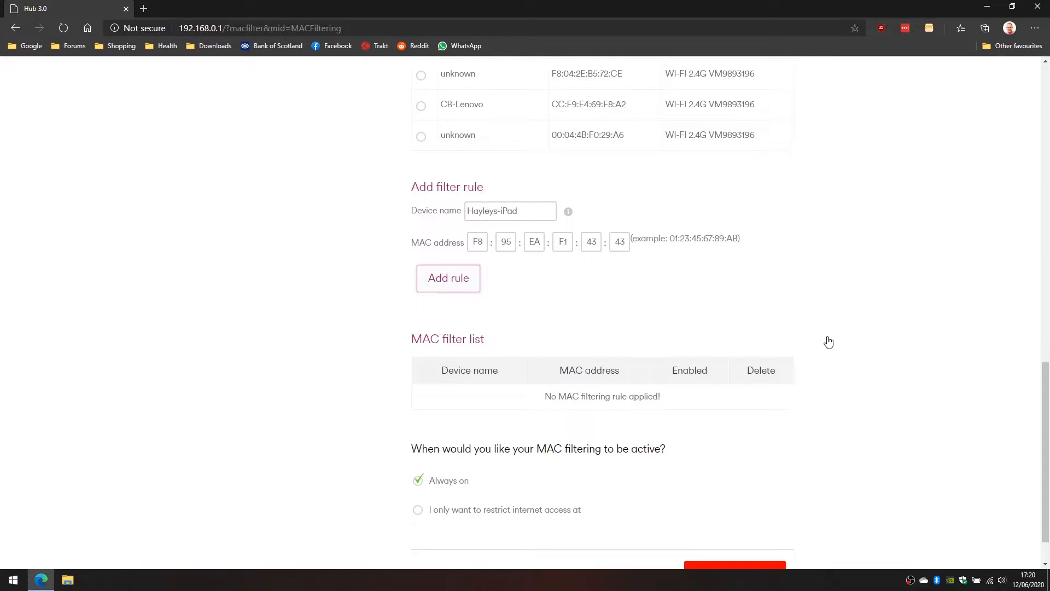
left_click(448, 278)
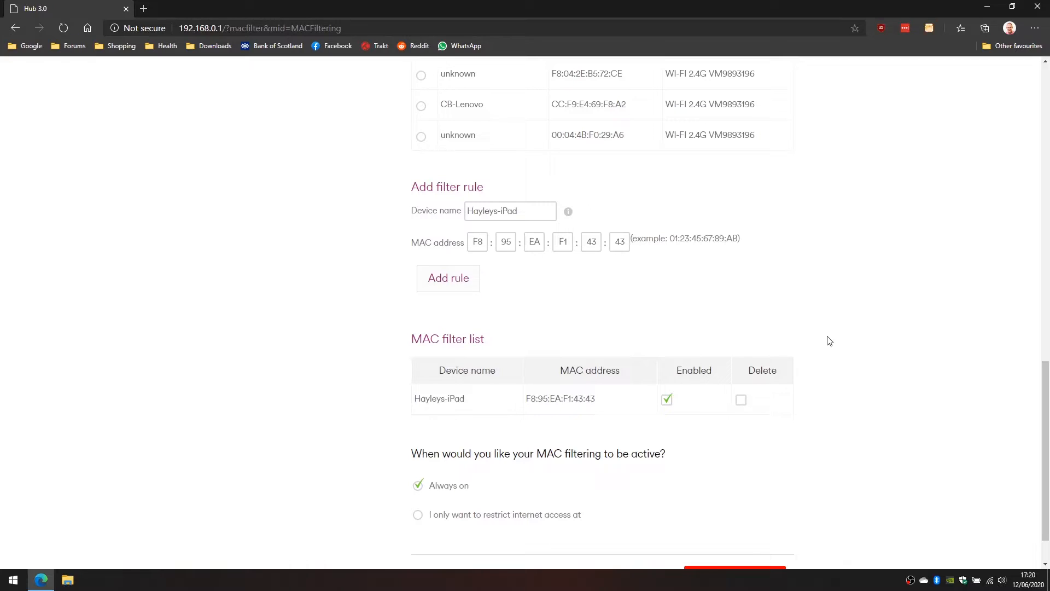
mouse_move(477, 483)
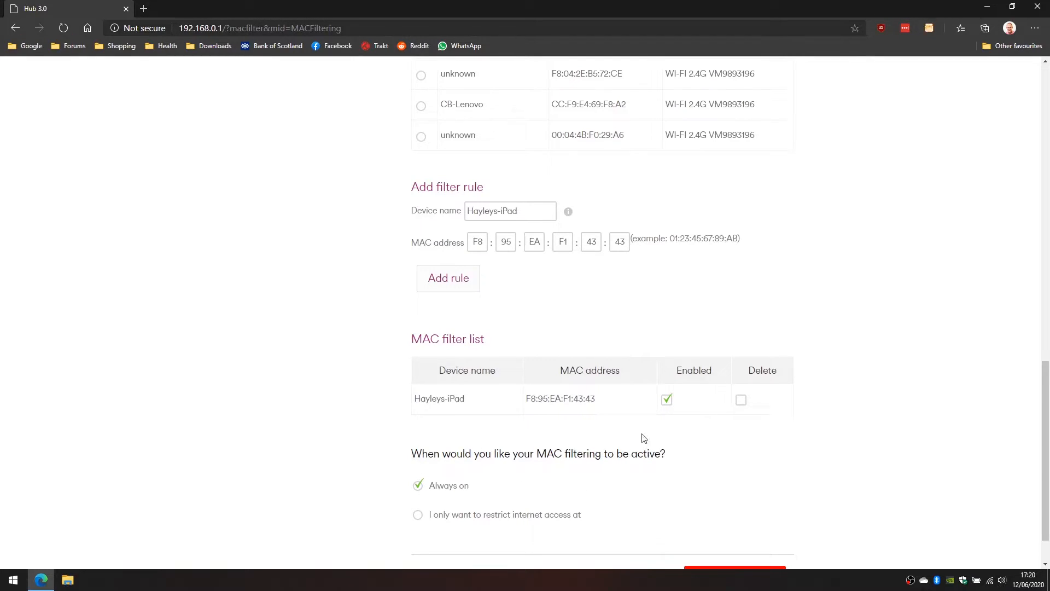
mouse_move(655, 437)
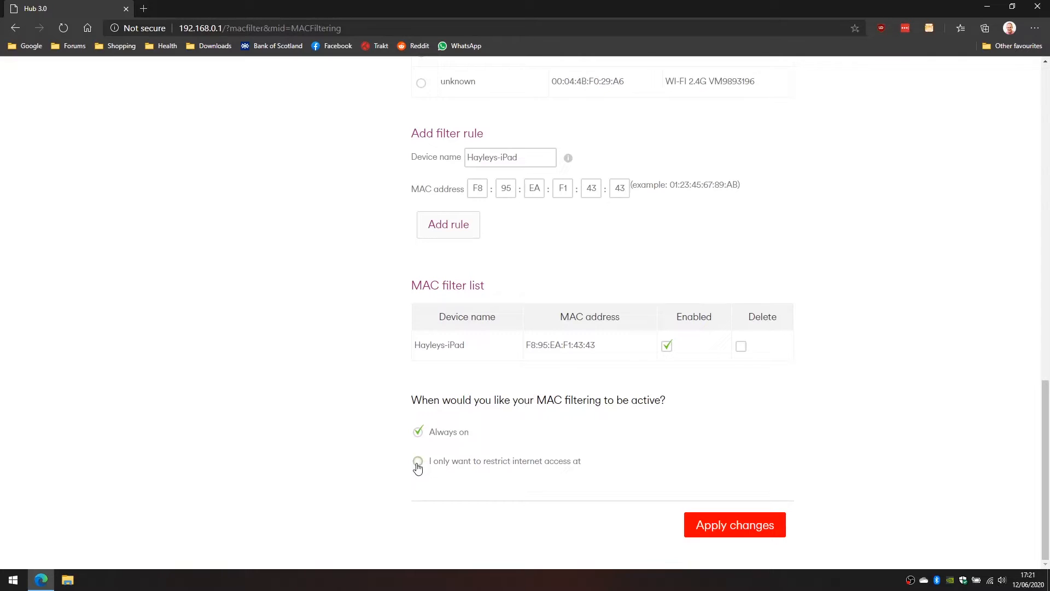
Restrict access at chosen times with daily brackets 00:00–08:00 and 20:00–24:00 on the timeline.
left_click(417, 461)
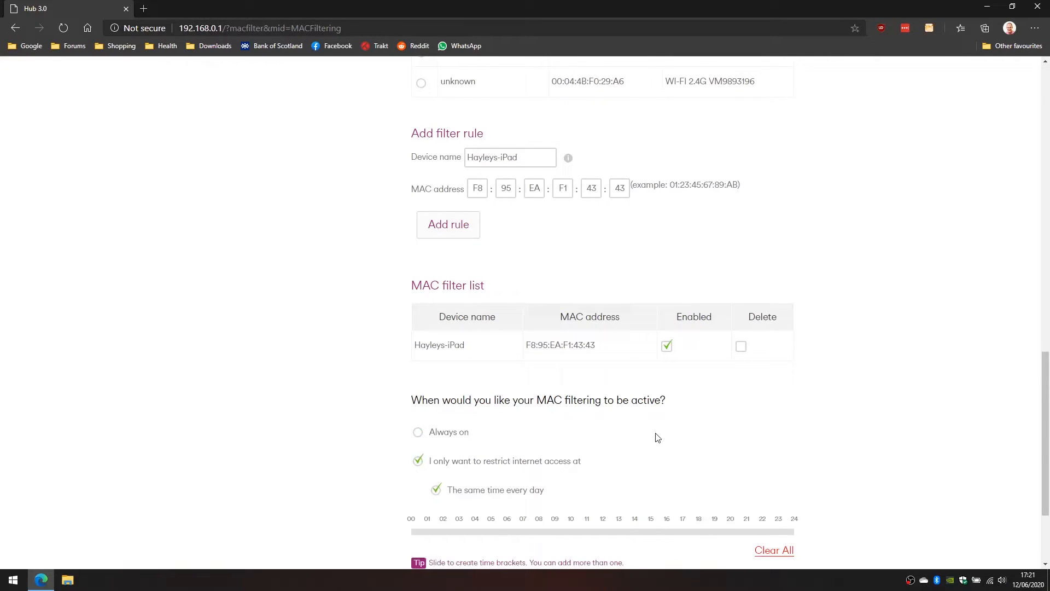
scroll("down", 3)
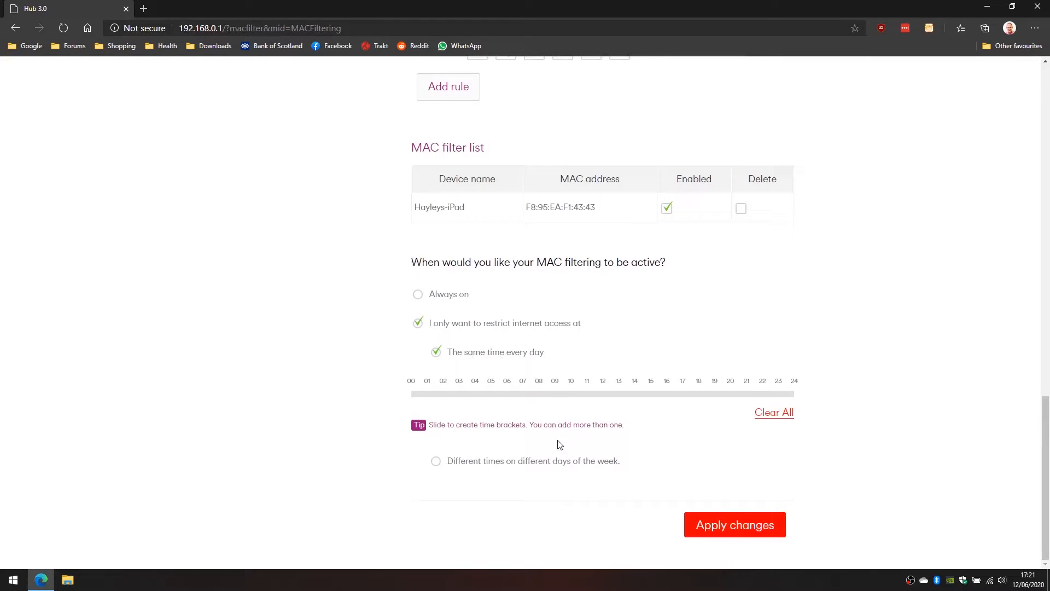
mouse_move(481, 464)
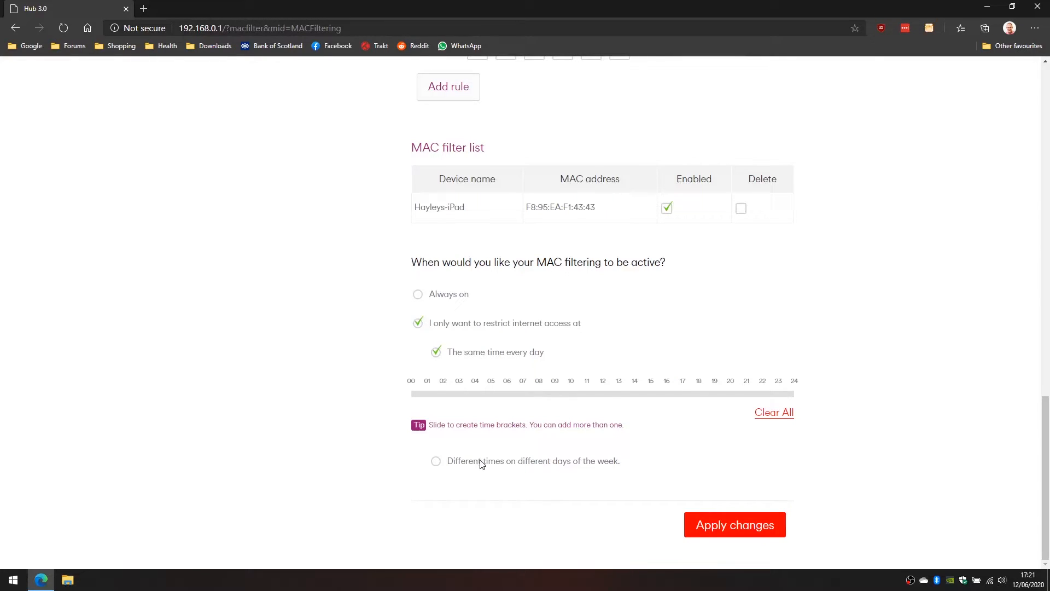
mouse_move(449, 369)
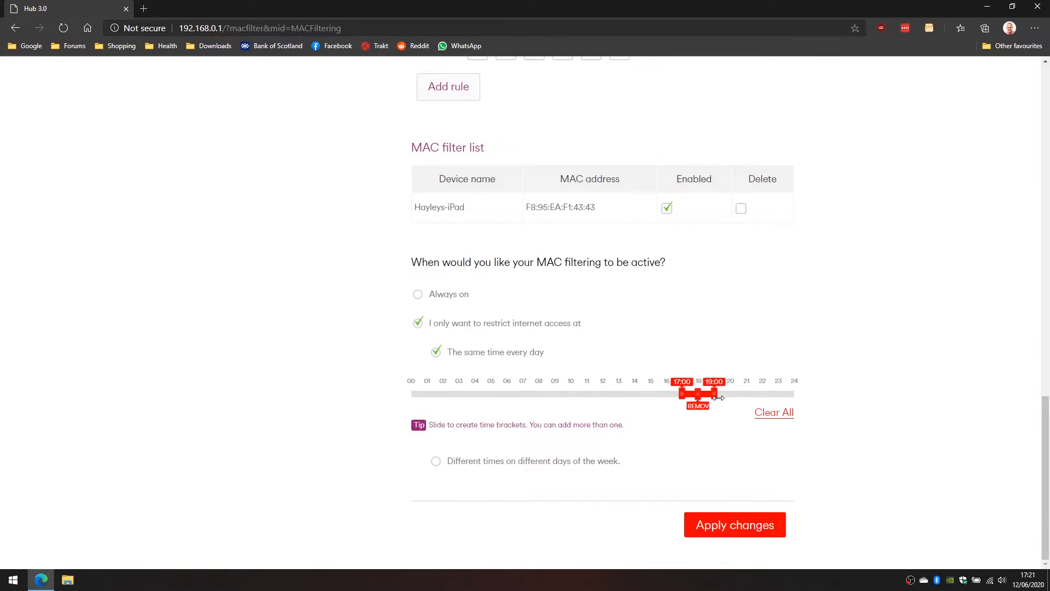
left_click_drag(714, 393, 794, 393)
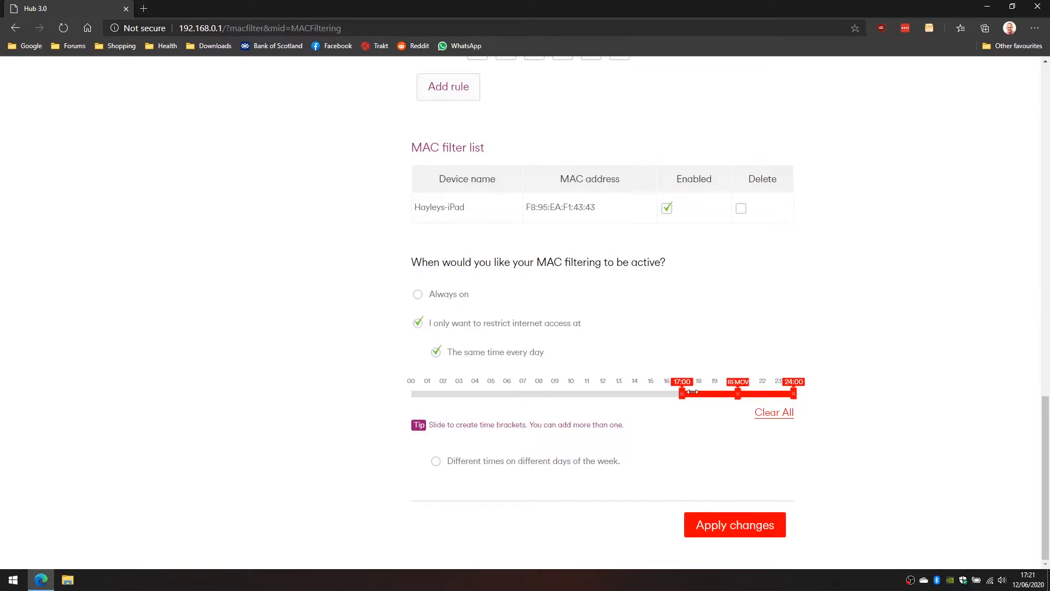
left_click_drag(682, 393, 650, 393)
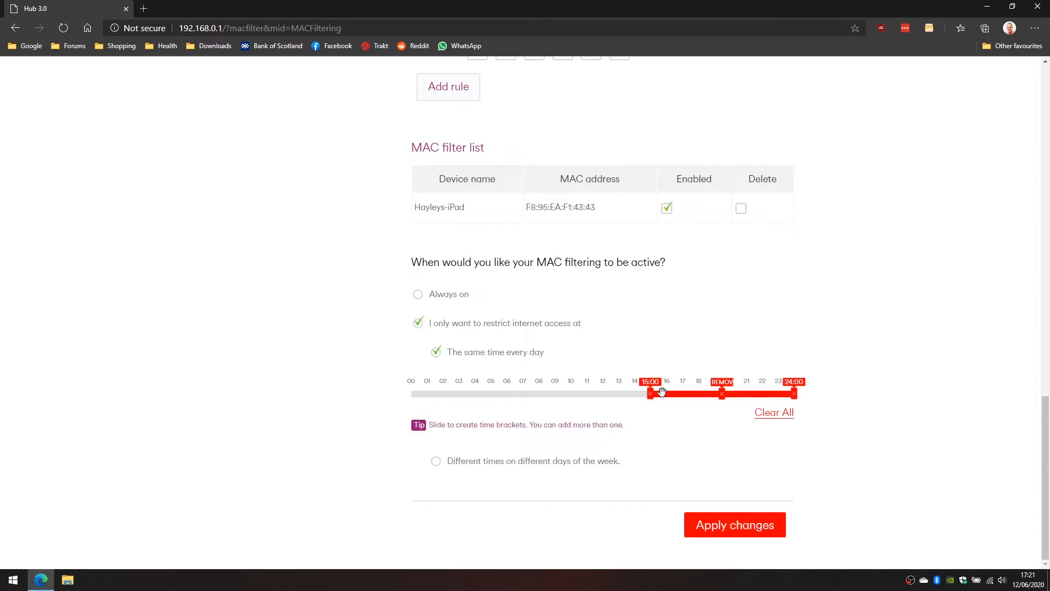
left_click_drag(649, 394, 697, 394)
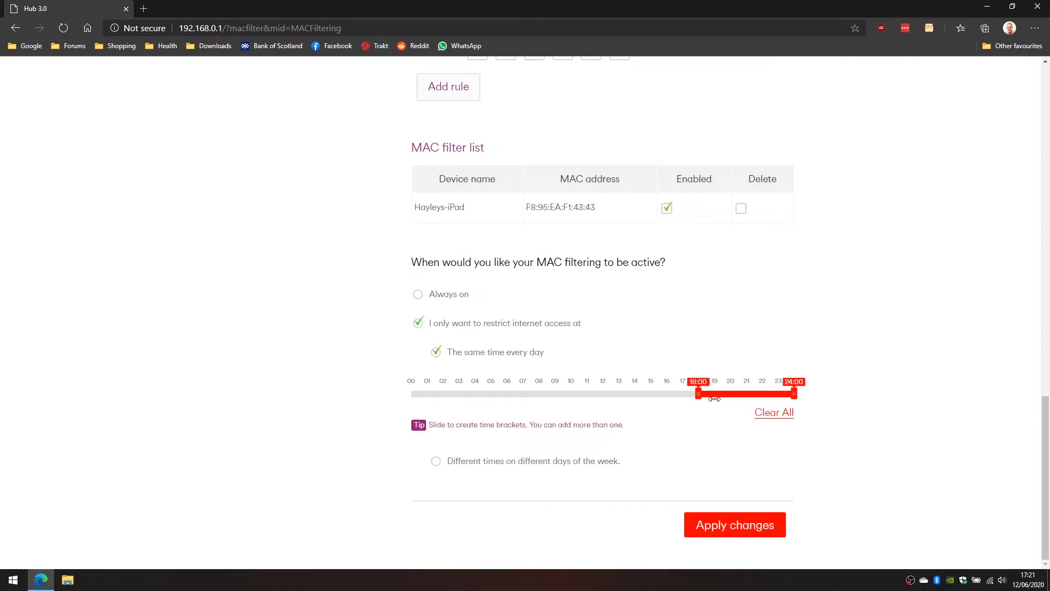
left_click_drag(697, 394, 730, 394)
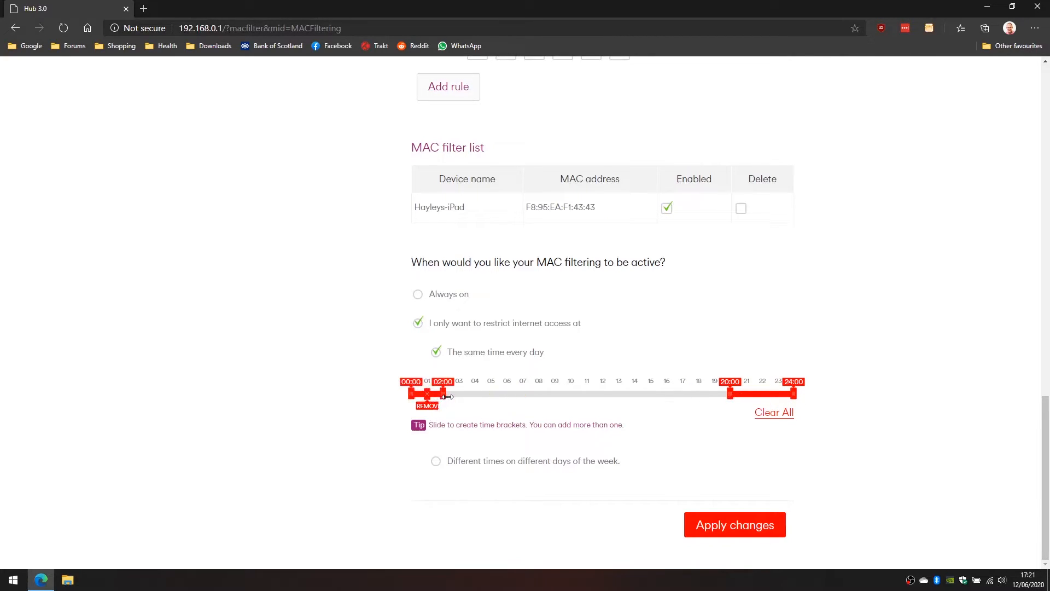
left_click_drag(443, 395, 539, 395)
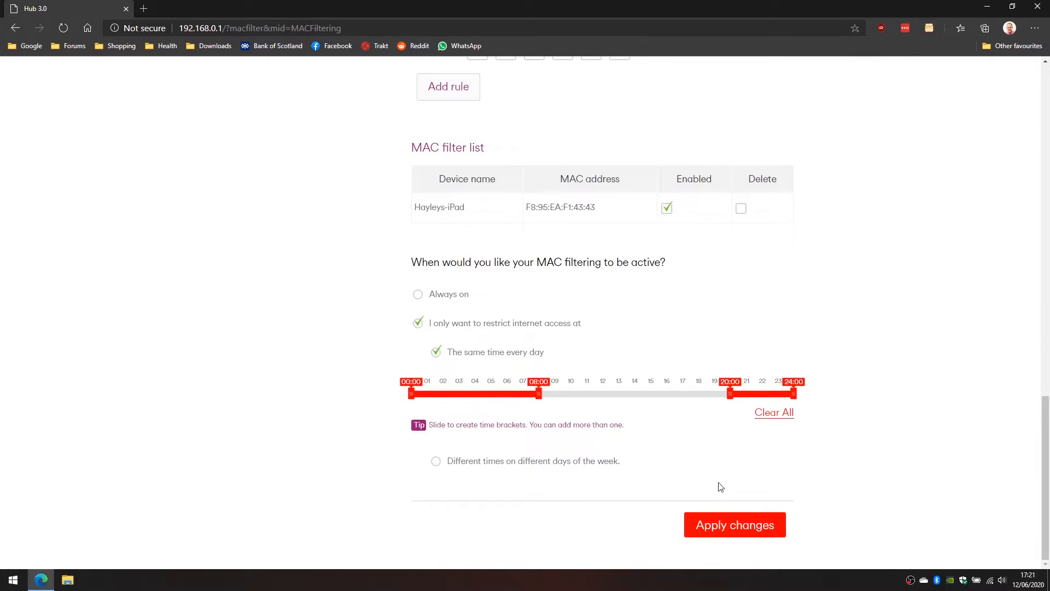
Apply changes so the 00:00–08:00 and 20:00–24:00 schedule is saved to the Hub.
left_click(733, 524)
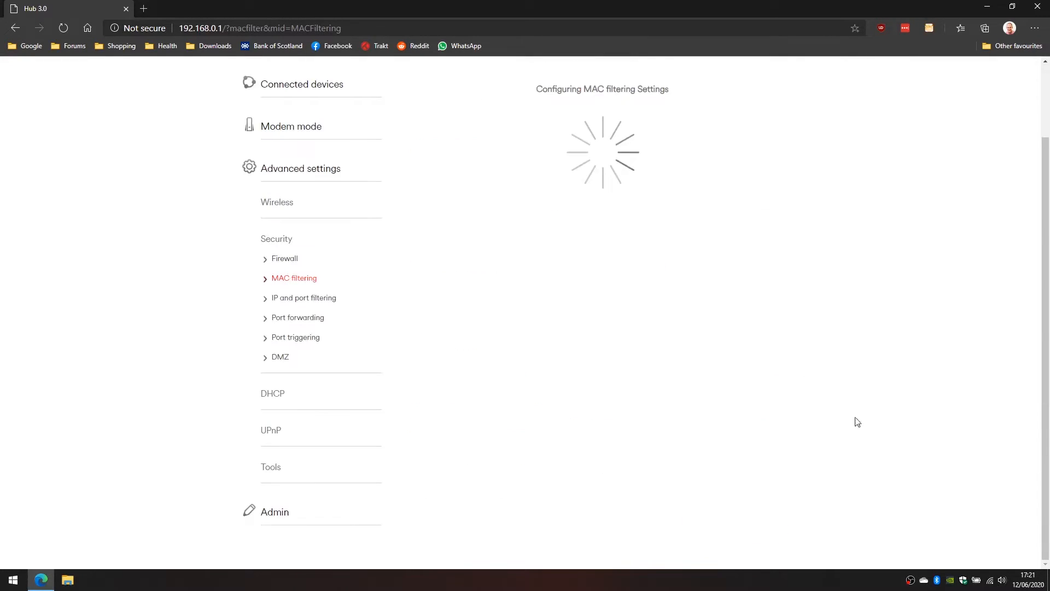
mouse_move(872, 404)
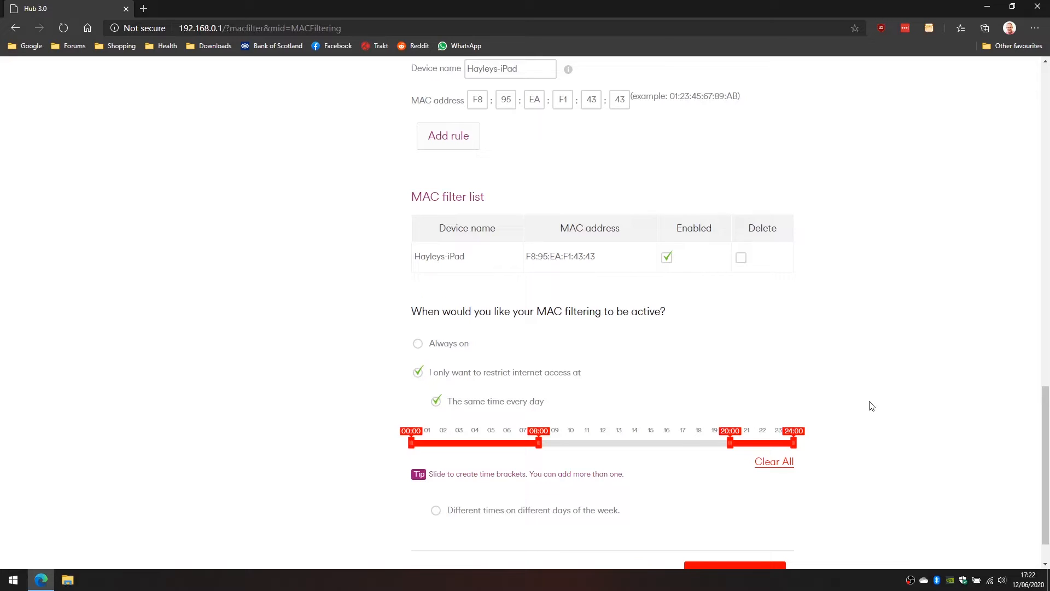
mouse_move(474, 443)
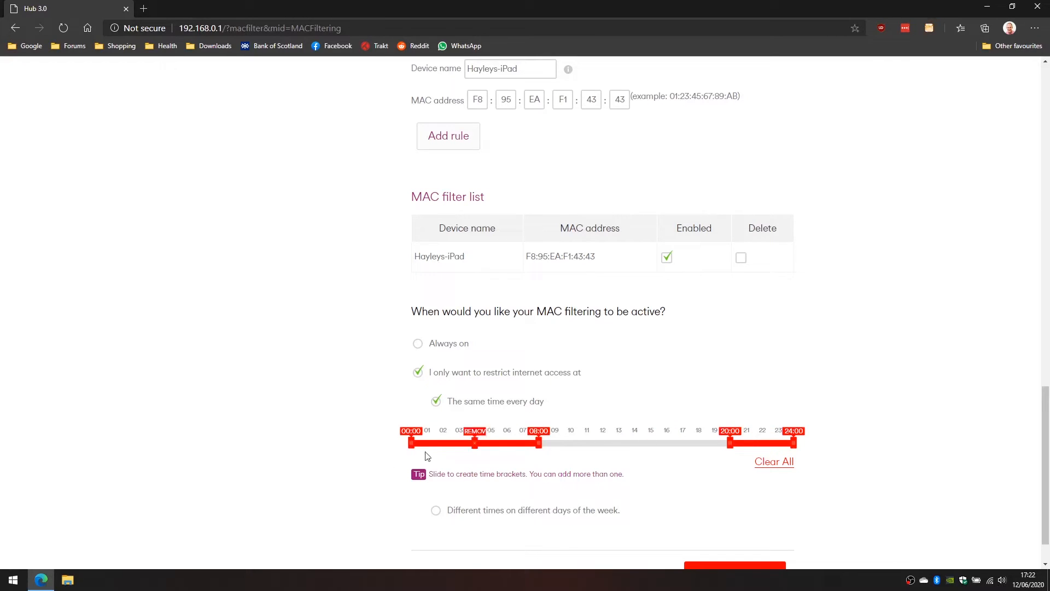
mouse_move(785, 479)
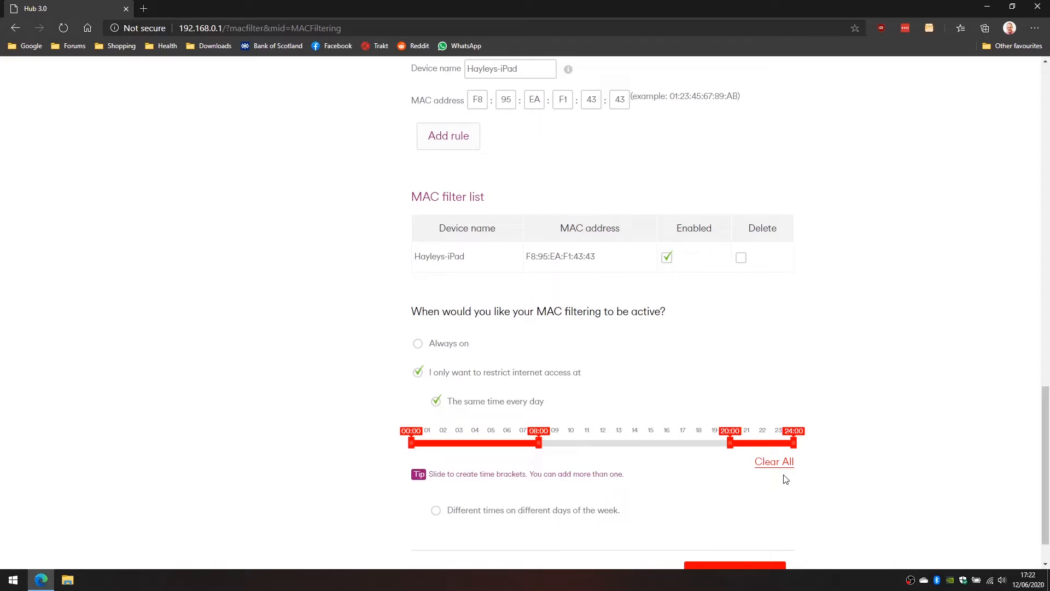
left_click(773, 461)
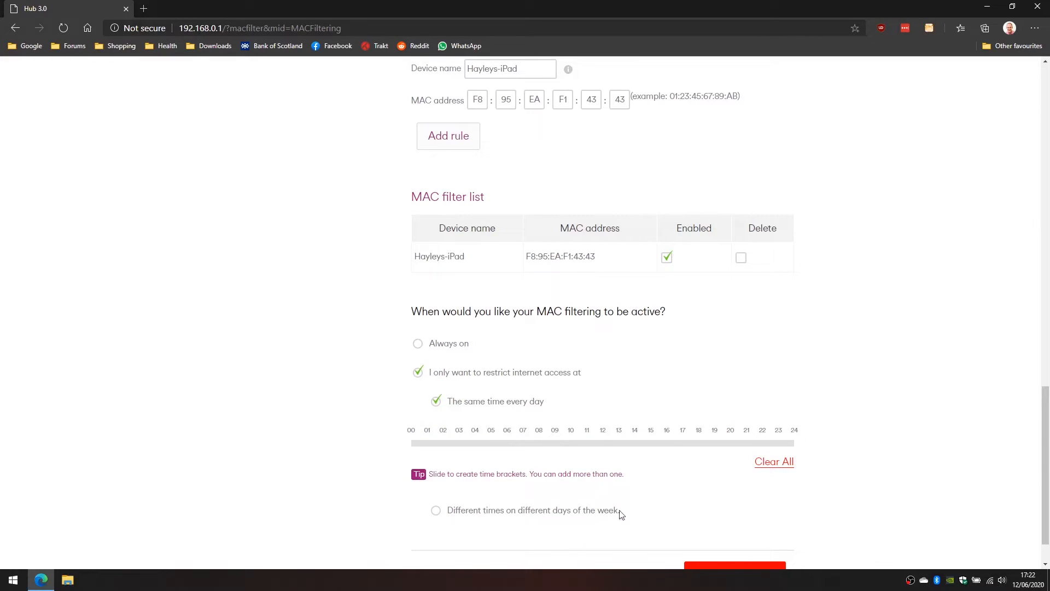
Choose different times on different days and mark Tuesday's hour 5 as blocked.
left_click(437, 510)
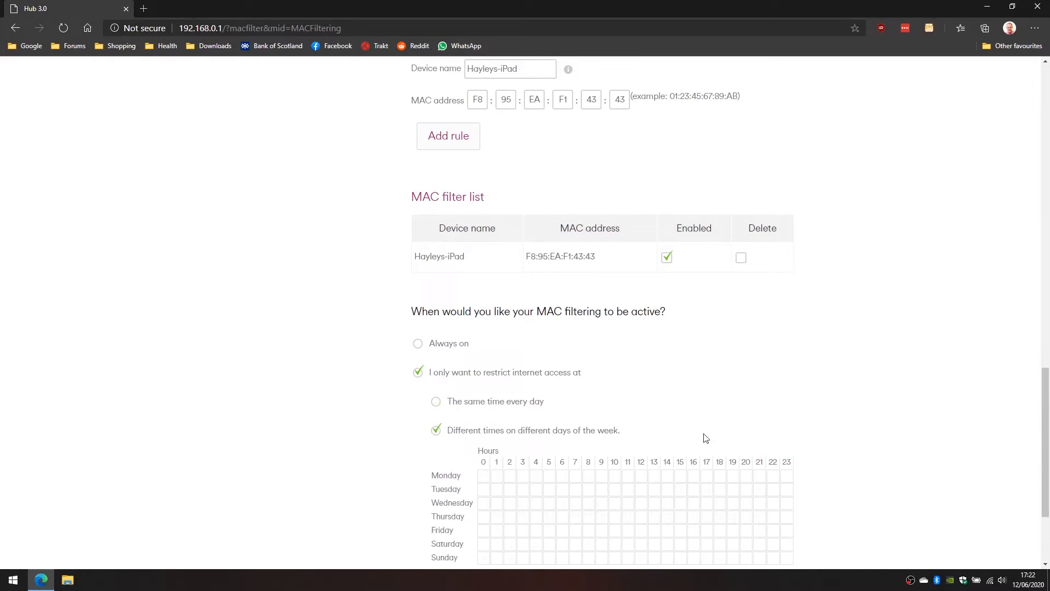
scroll("down", 3)
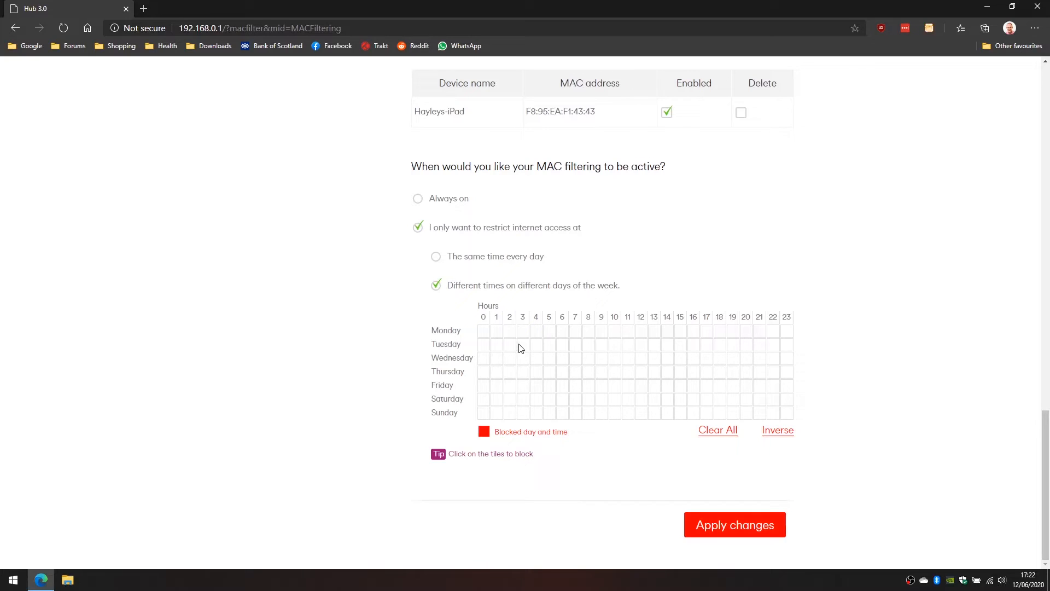
mouse_move(528, 353)
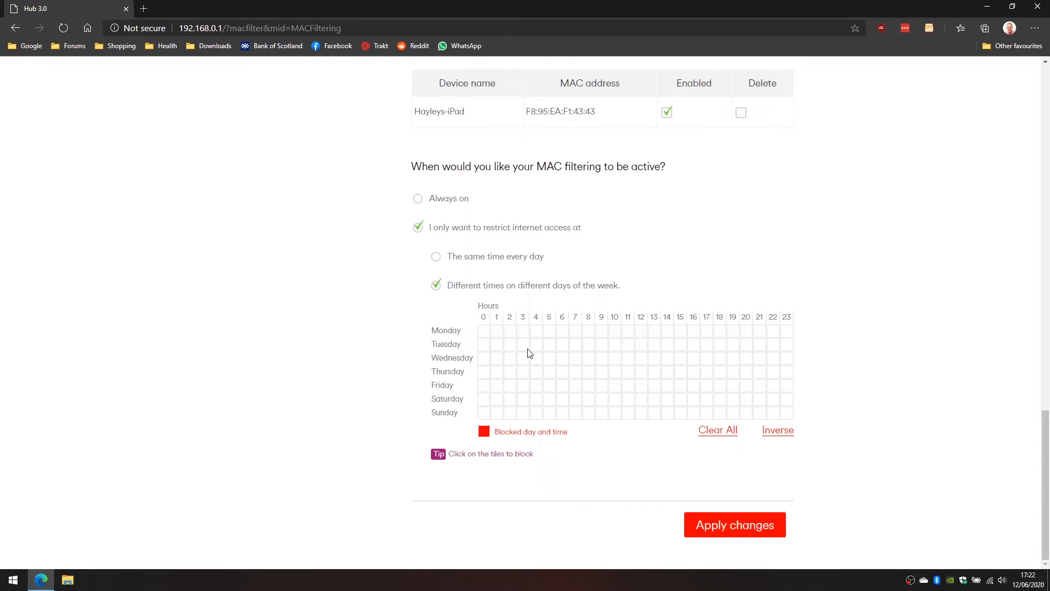
mouse_move(555, 351)
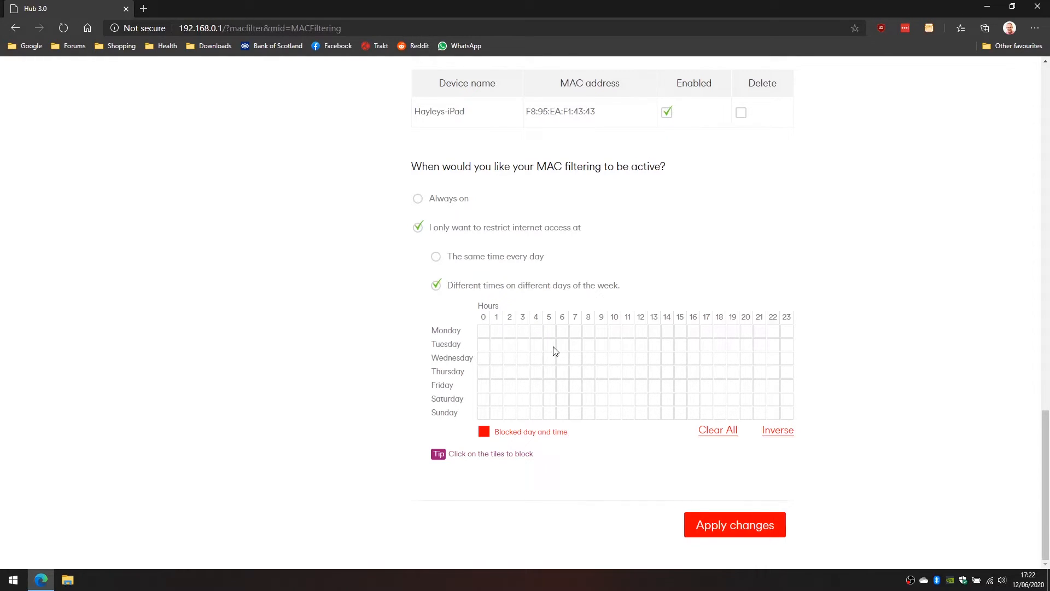
left_click(548, 344)
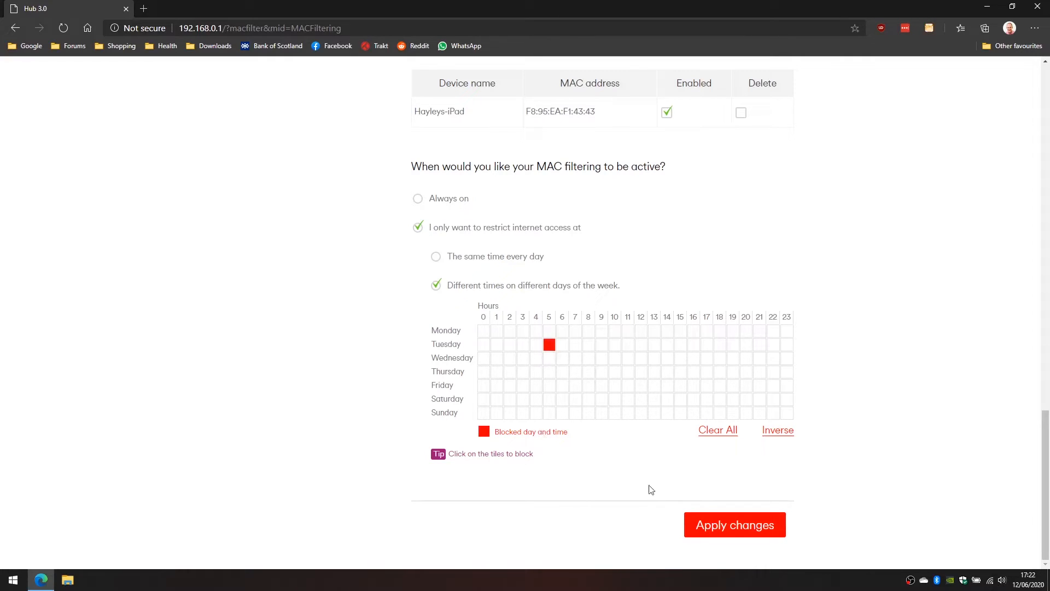
mouse_move(445, 349)
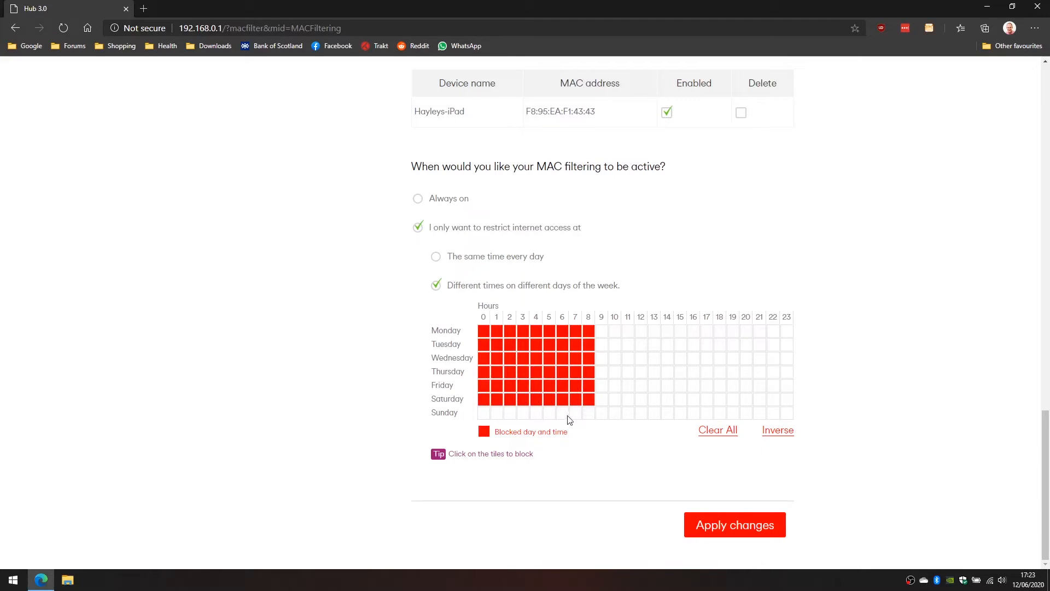
Block hours 0–7 daily, hours 21–23 Monday–Friday and hours 22–23 on Saturday and Sunday.
left_click_drag(482, 412, 589, 413)
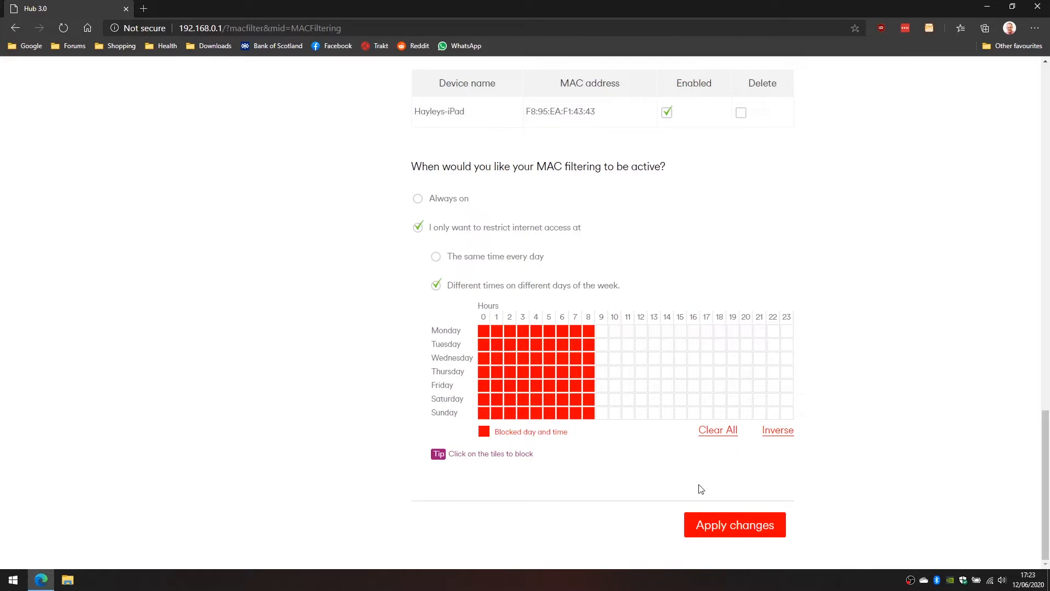
mouse_move(600, 343)
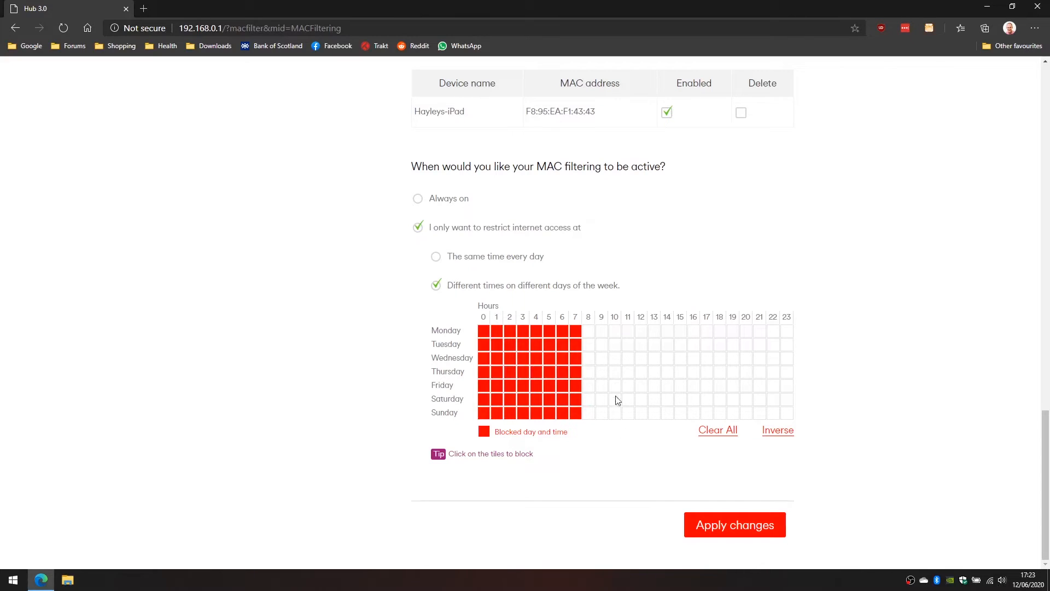
mouse_move(586, 333)
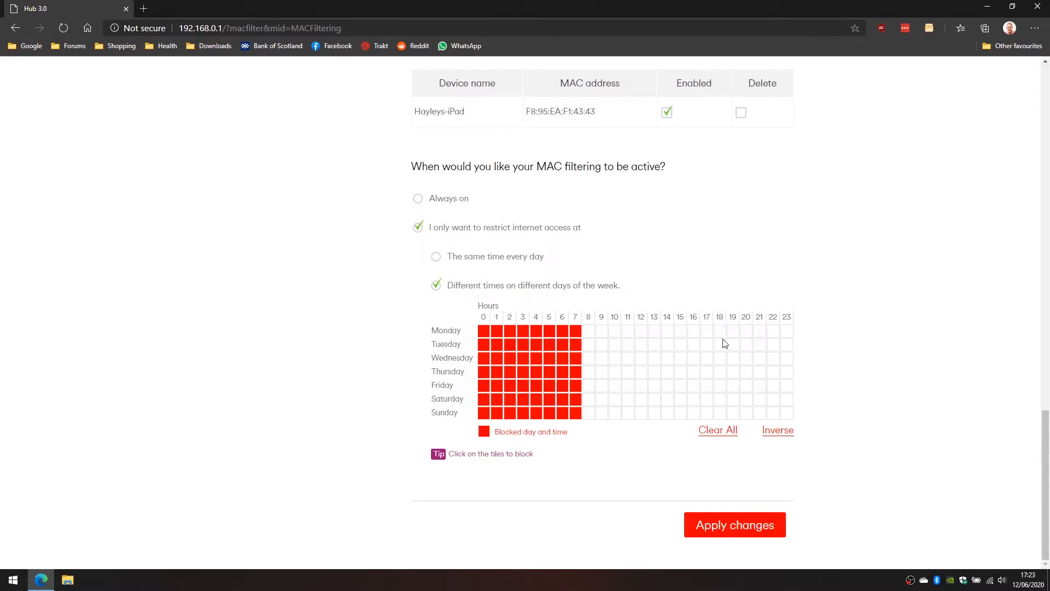
mouse_move(750, 337)
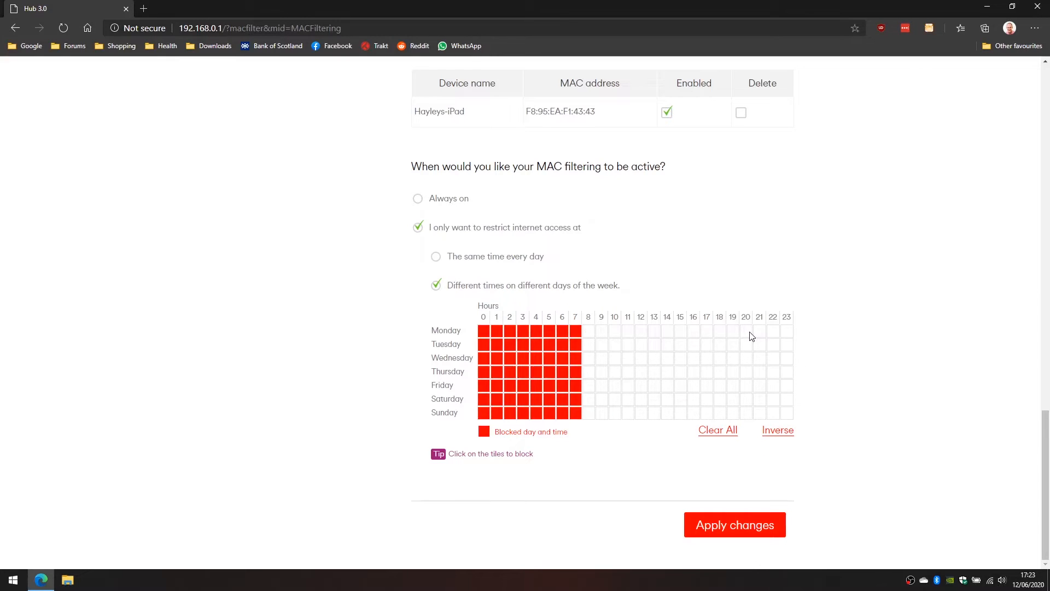
left_click_drag(760, 331, 787, 330)
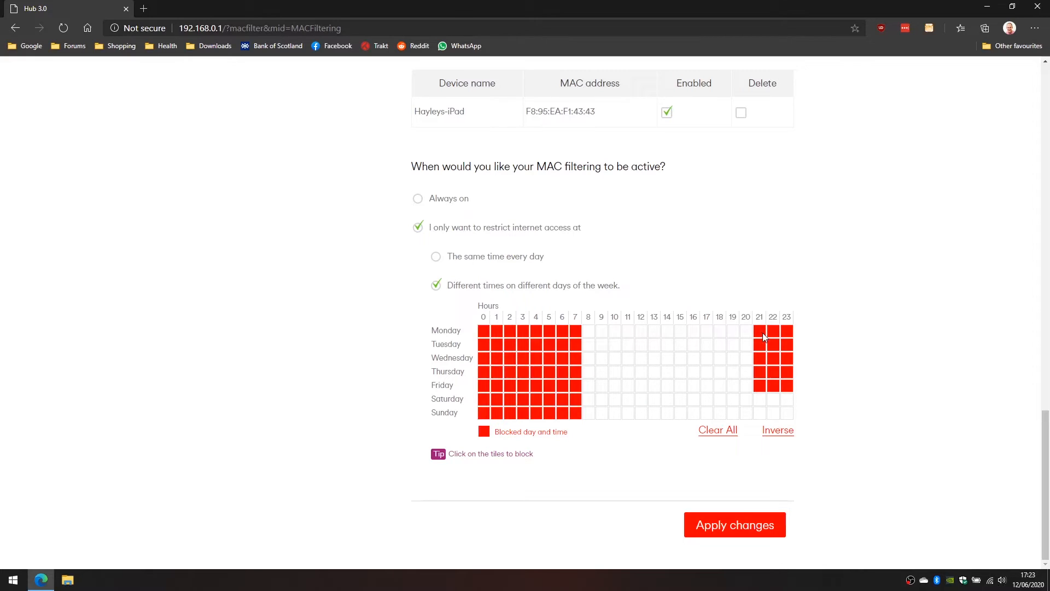
left_click(759, 331)
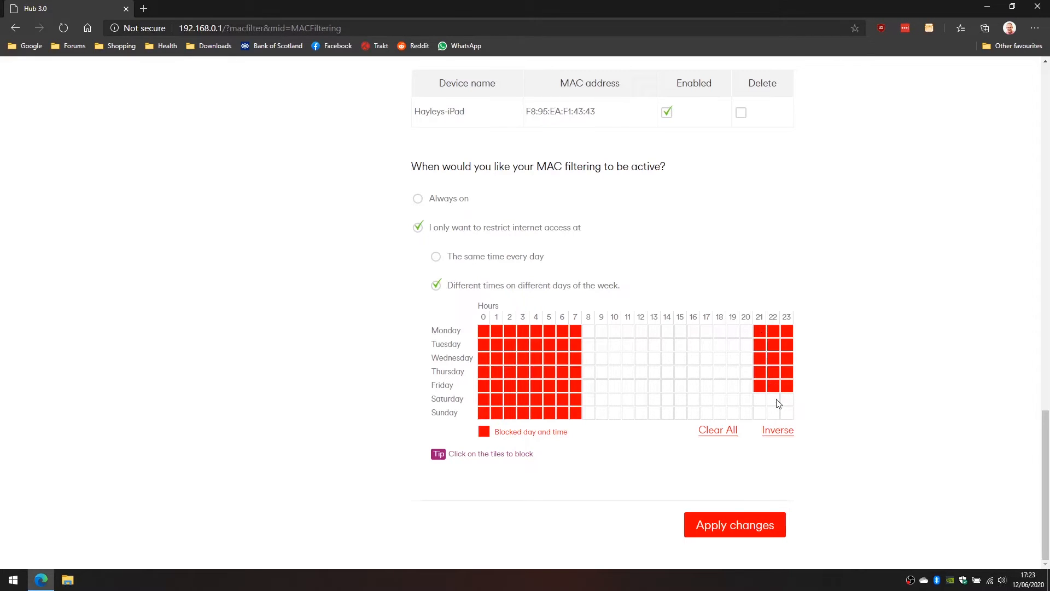
left_click(773, 398)
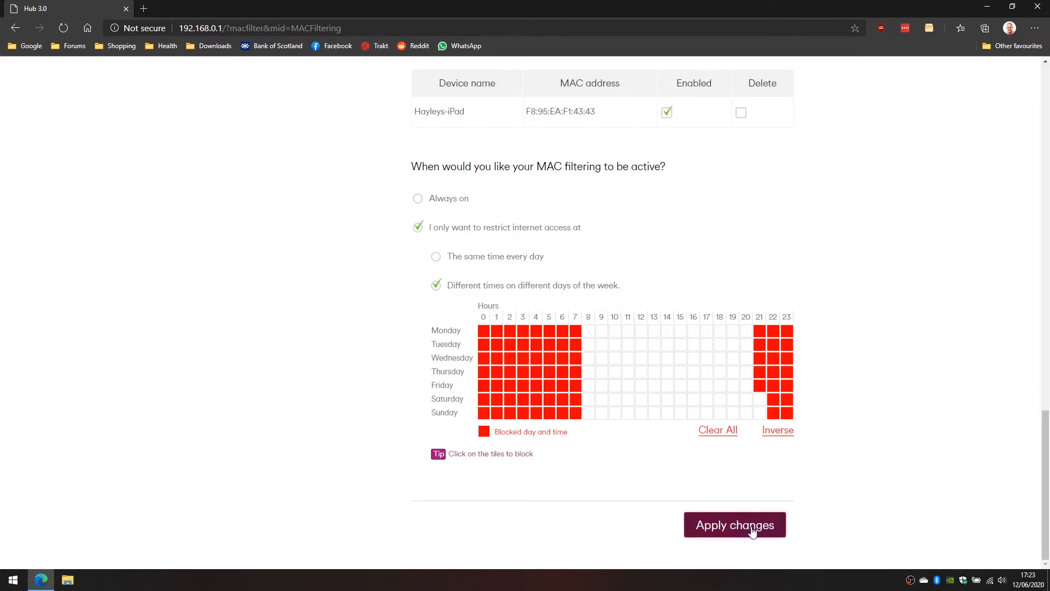
Apply changes to save Hayleys-iPad's weekly blocked-hours schedule.
left_click(734, 524)
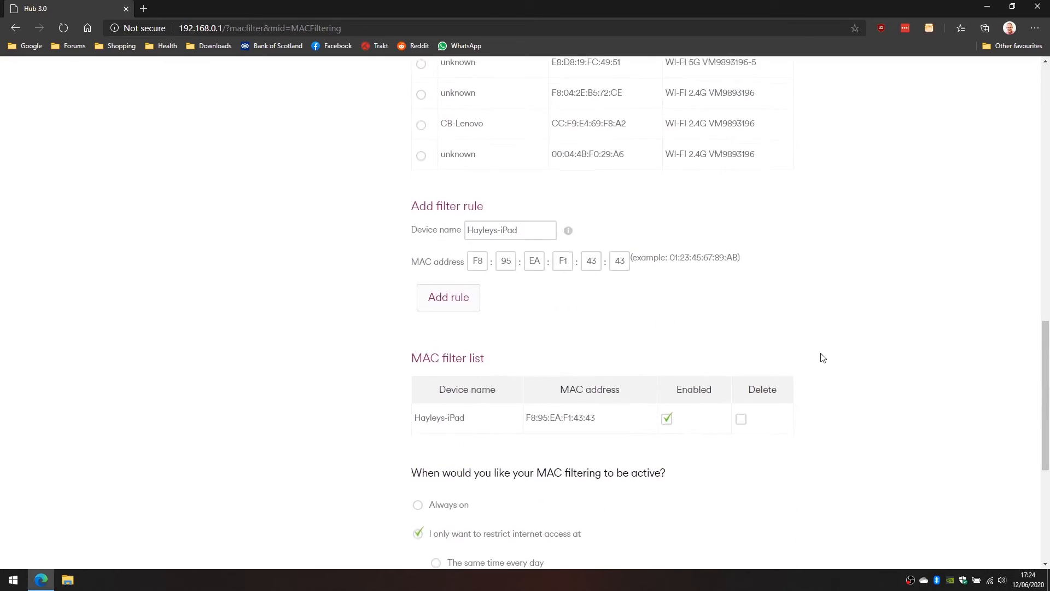
Add Lynnes-iPad from Attached devices as a second enabled MAC filter rule beneath Hayleys-iPad.
left_click(447, 296)
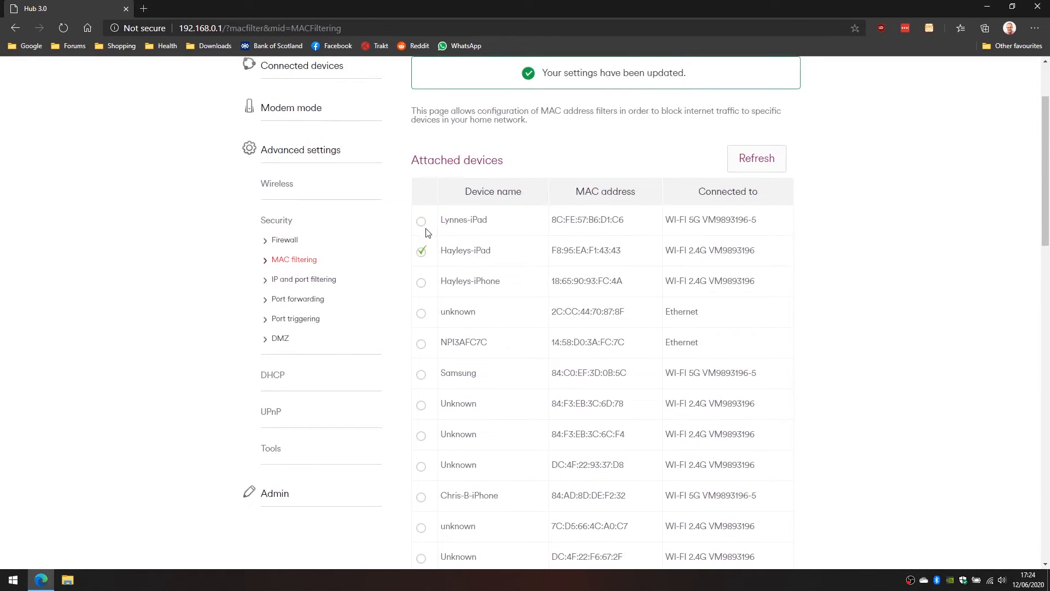
scroll("down", 3)
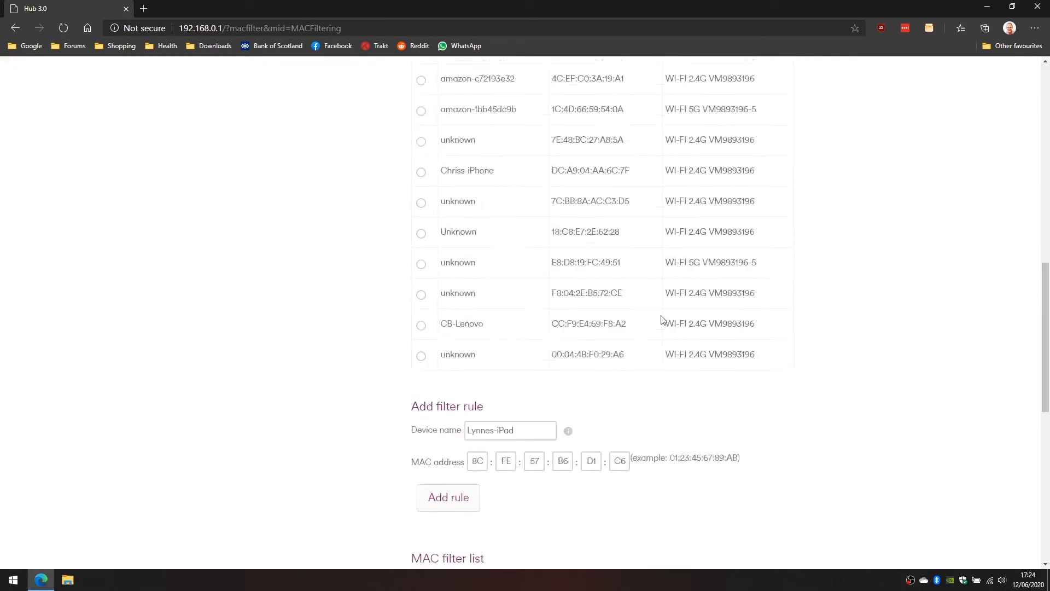
scroll("down", 3)
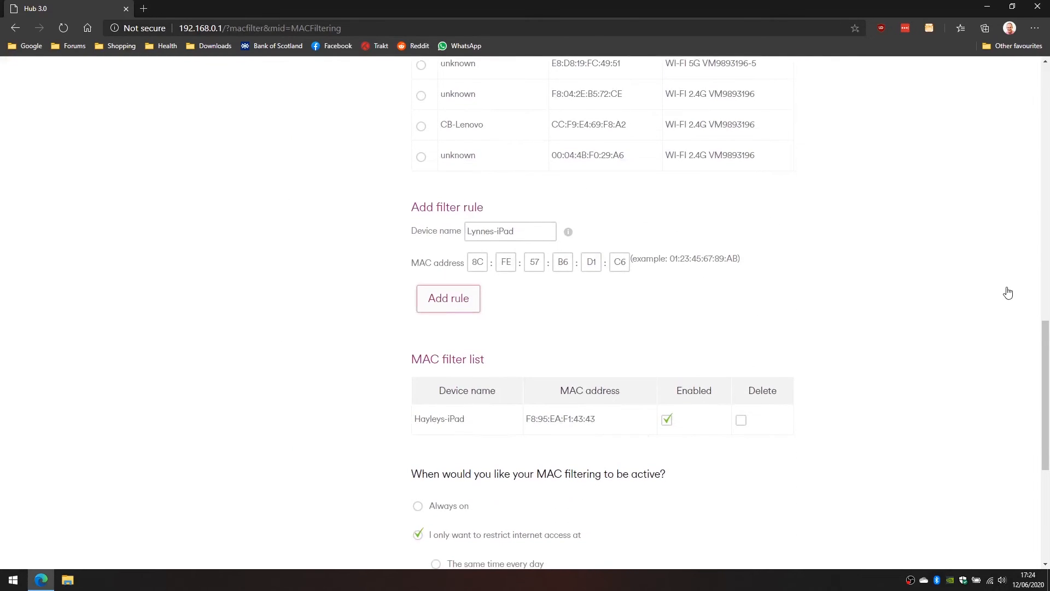
left_click(448, 298)
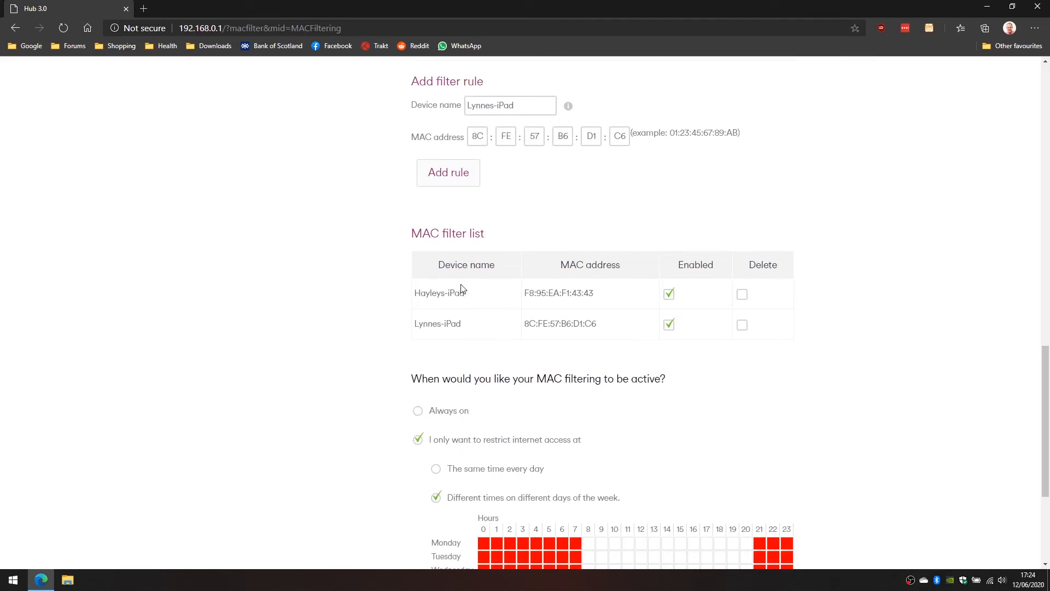
mouse_move(488, 326)
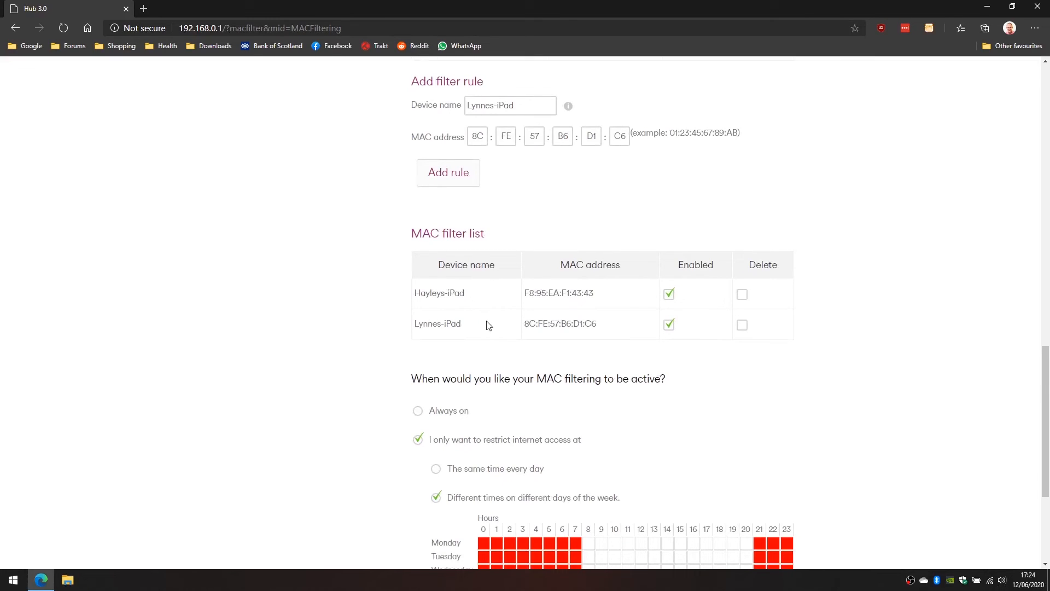
mouse_move(675, 341)
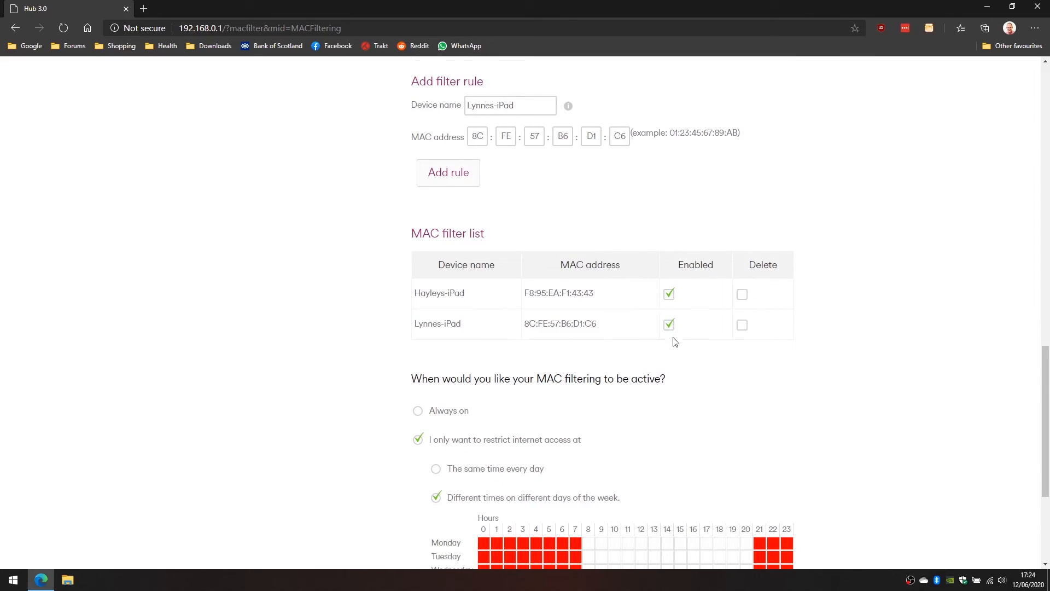
scroll("down", 3)
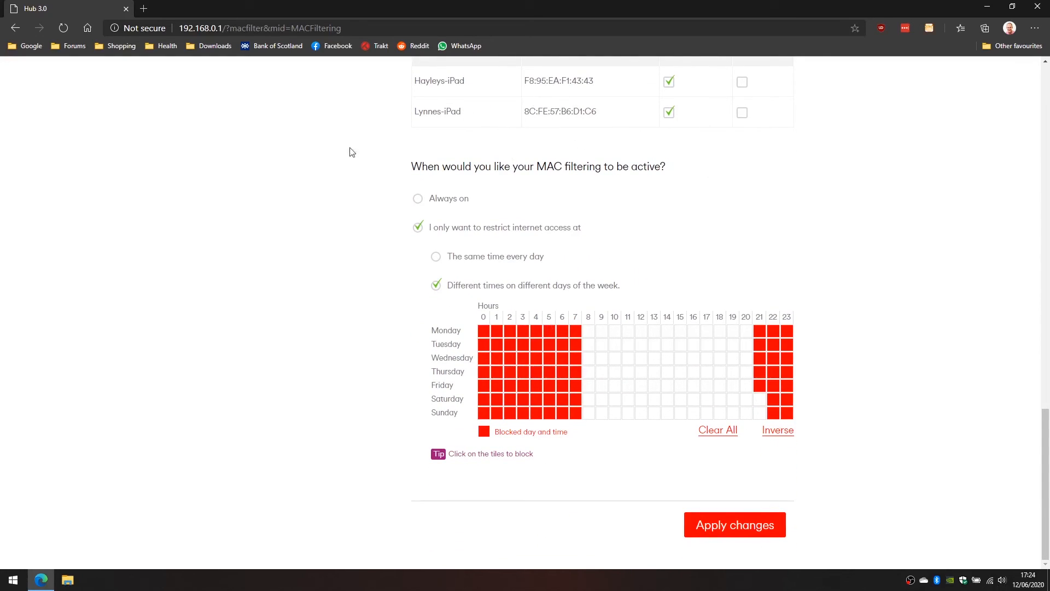
mouse_move(697, 305)
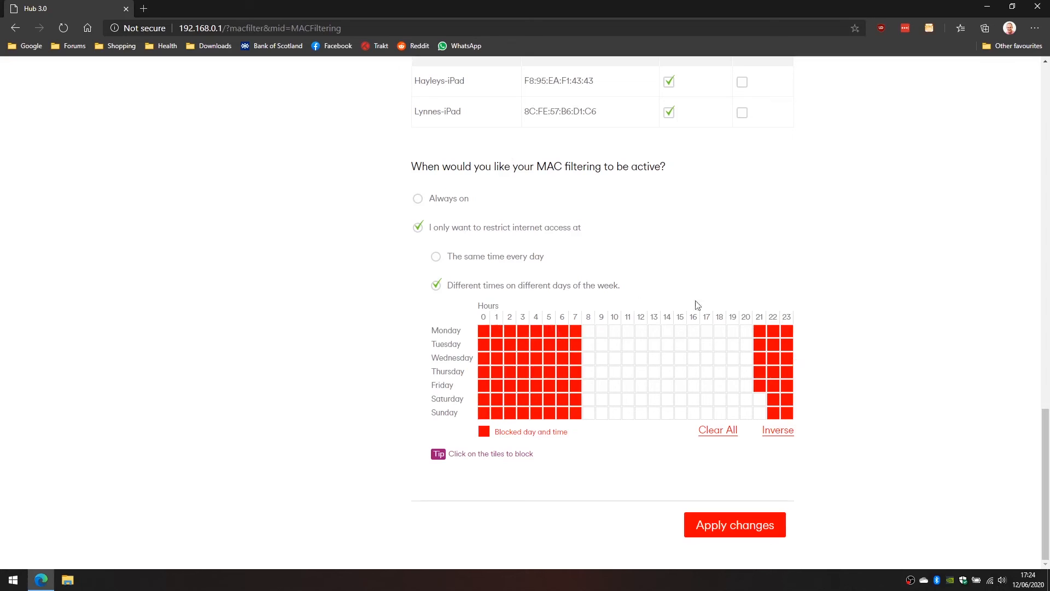
mouse_move(452, 195)
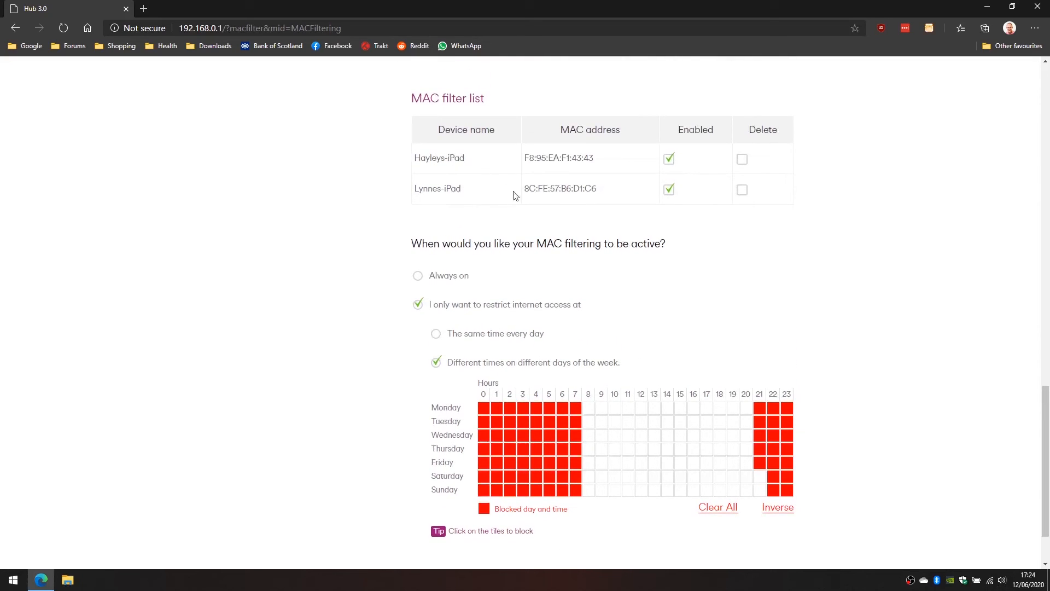
mouse_move(700, 322)
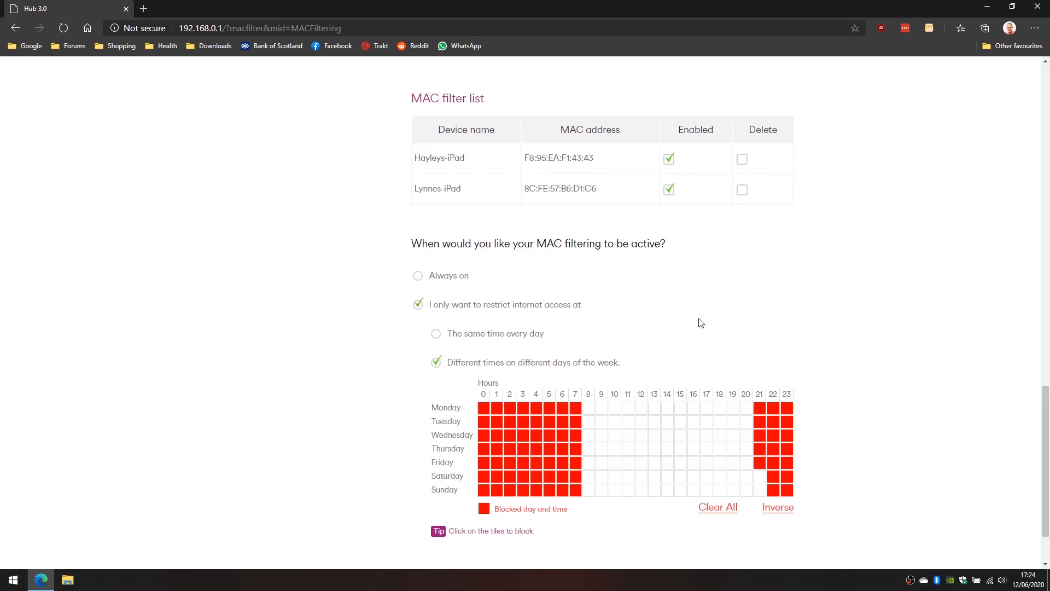
mouse_move(766, 370)
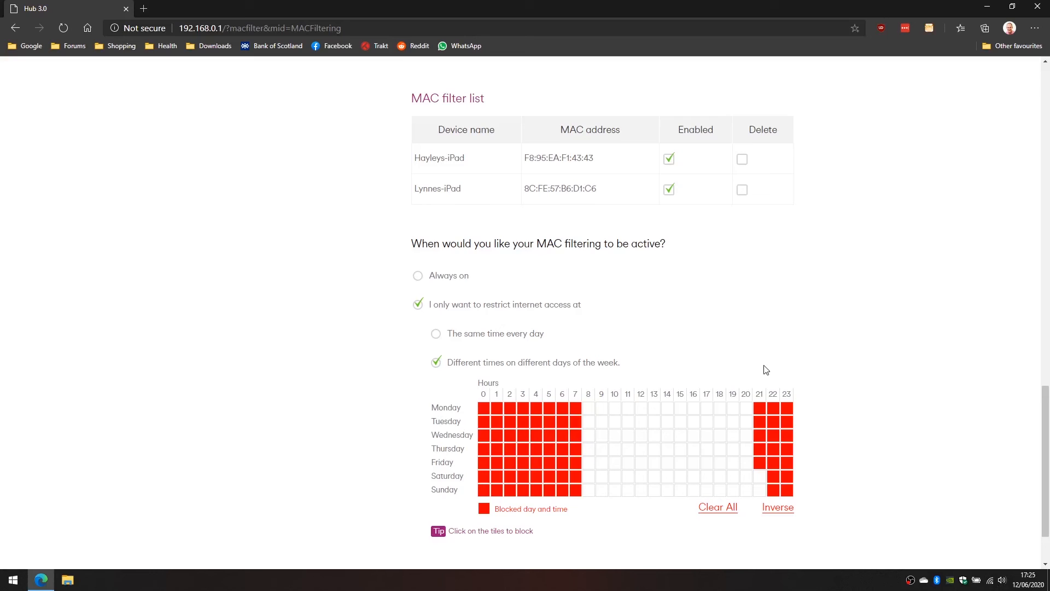
mouse_move(604, 255)
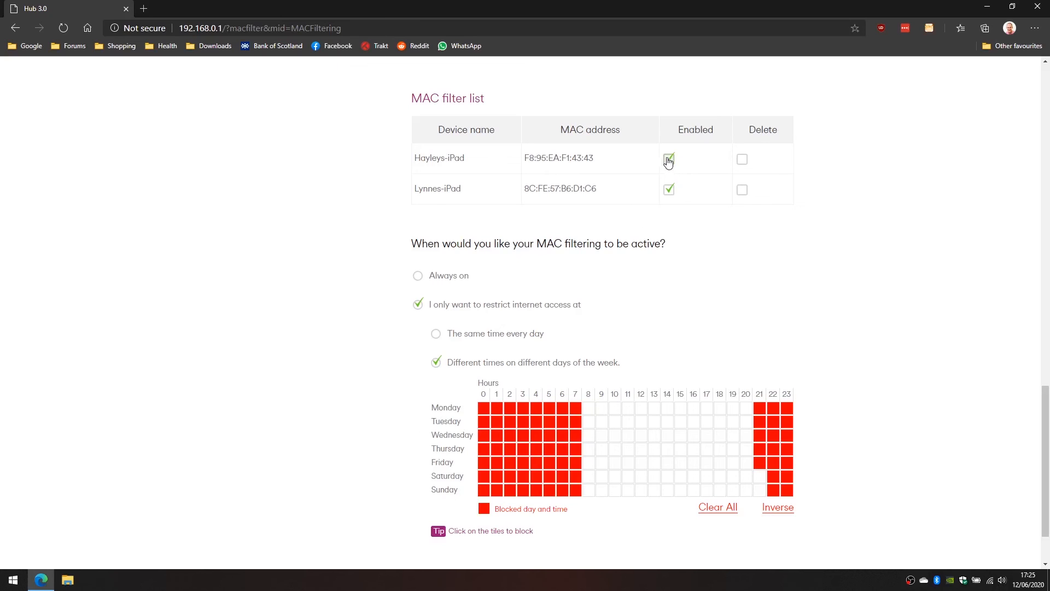
left_click(668, 159)
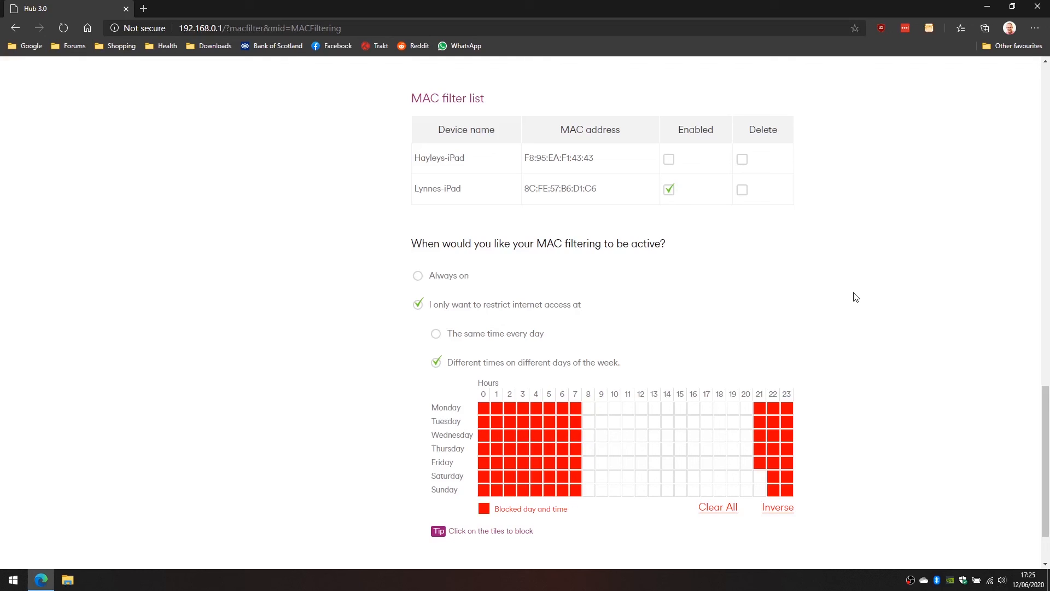
mouse_move(688, 211)
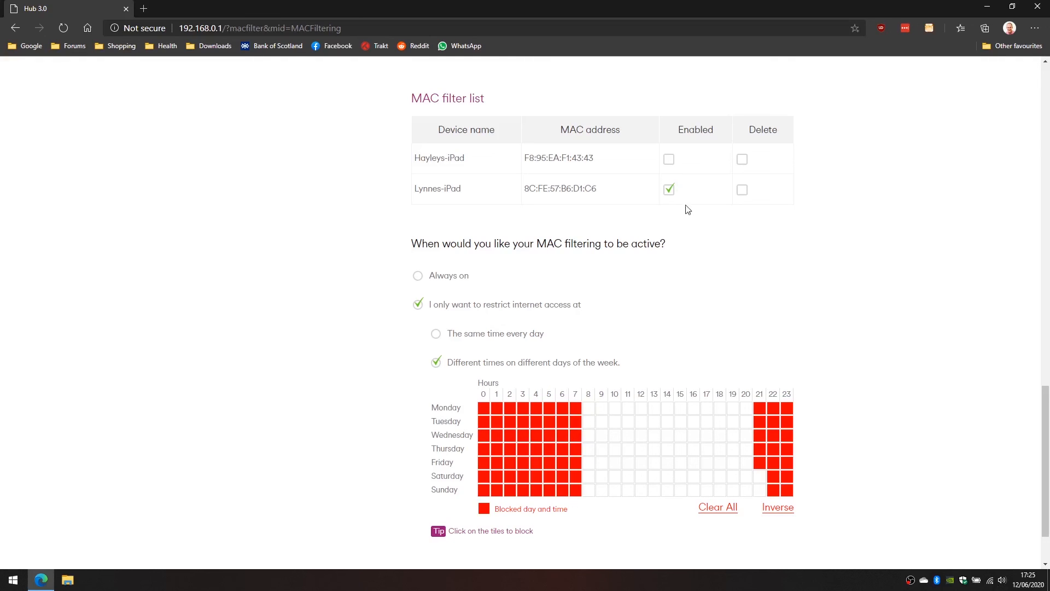
left_click(668, 158)
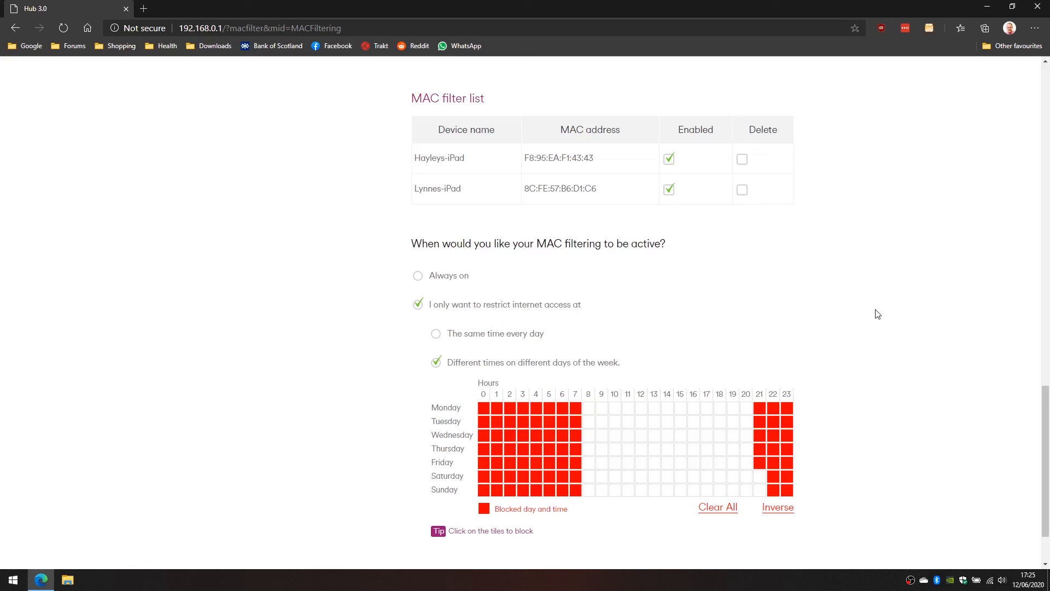